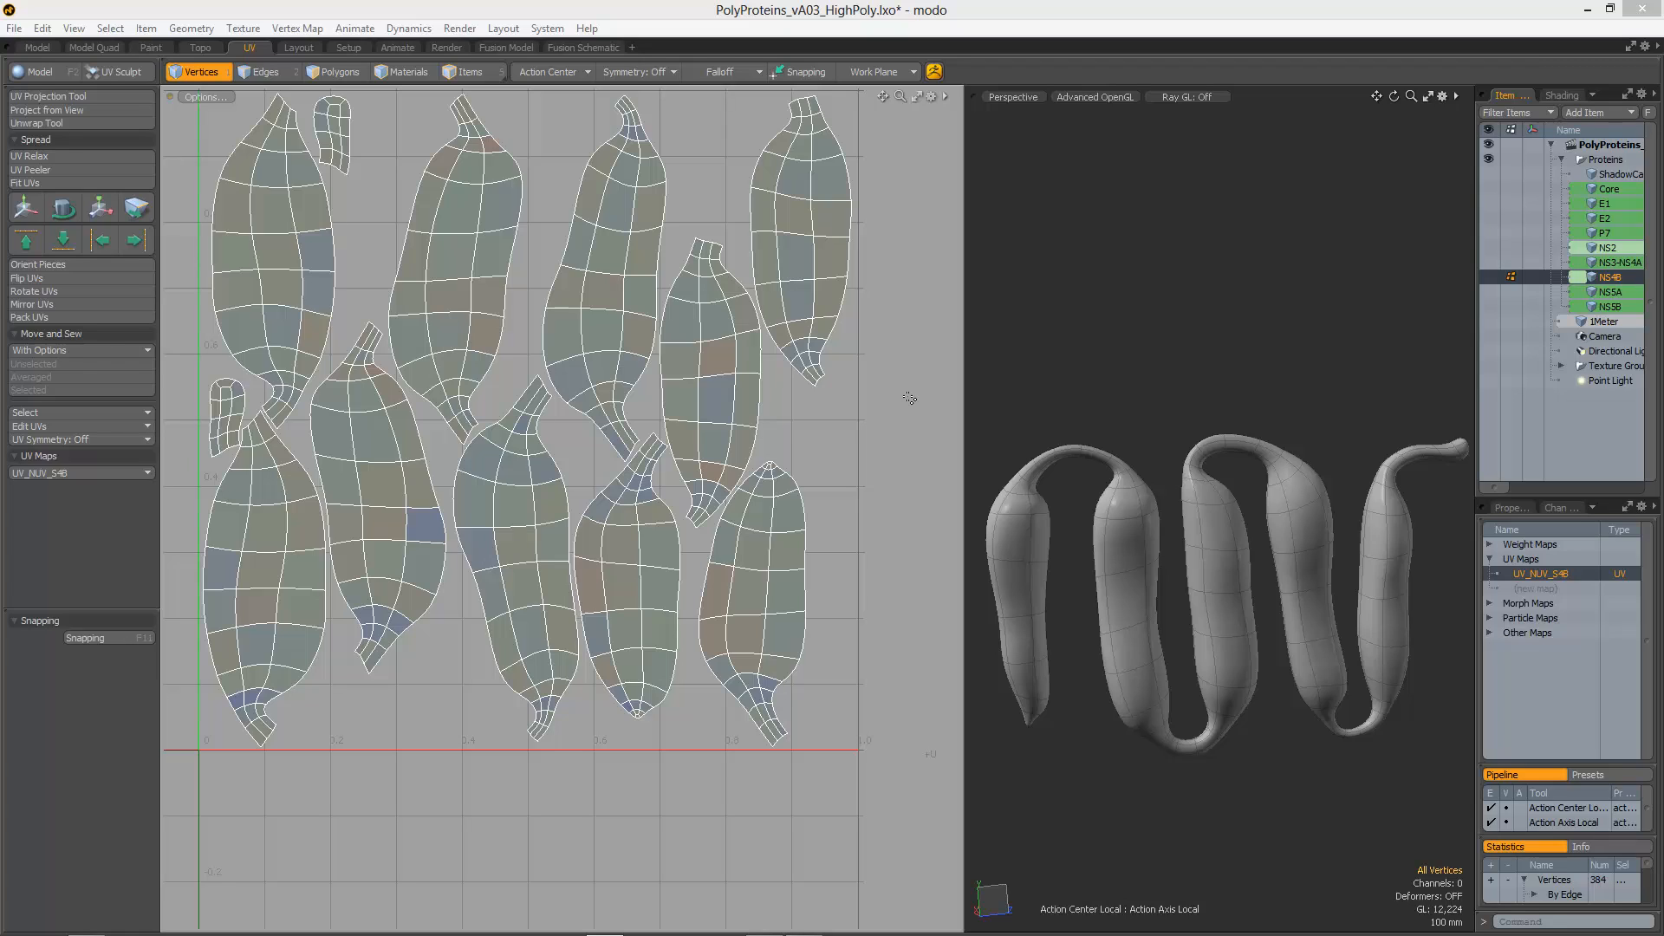
pyautogui.moveTo(737, 230)
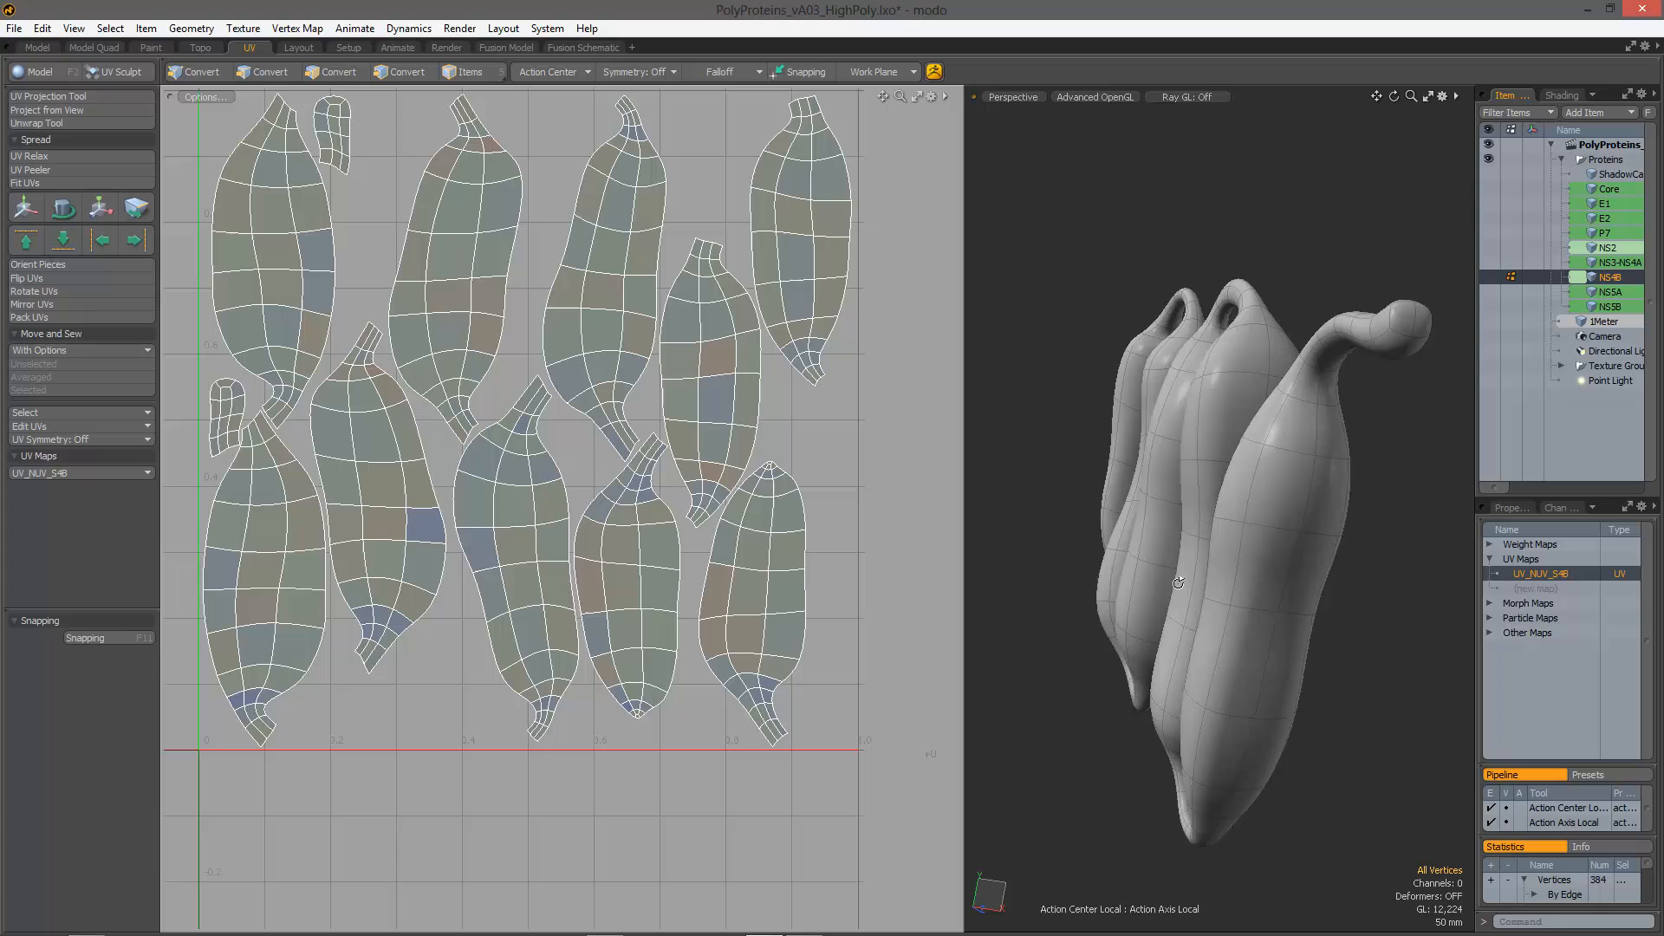
# Step: Scale one distorted neck polygon to 113.5% about its own centre using the Local action center
pyautogui.moveTo(1179, 582); pyautogui.dragTo(1229, 573)
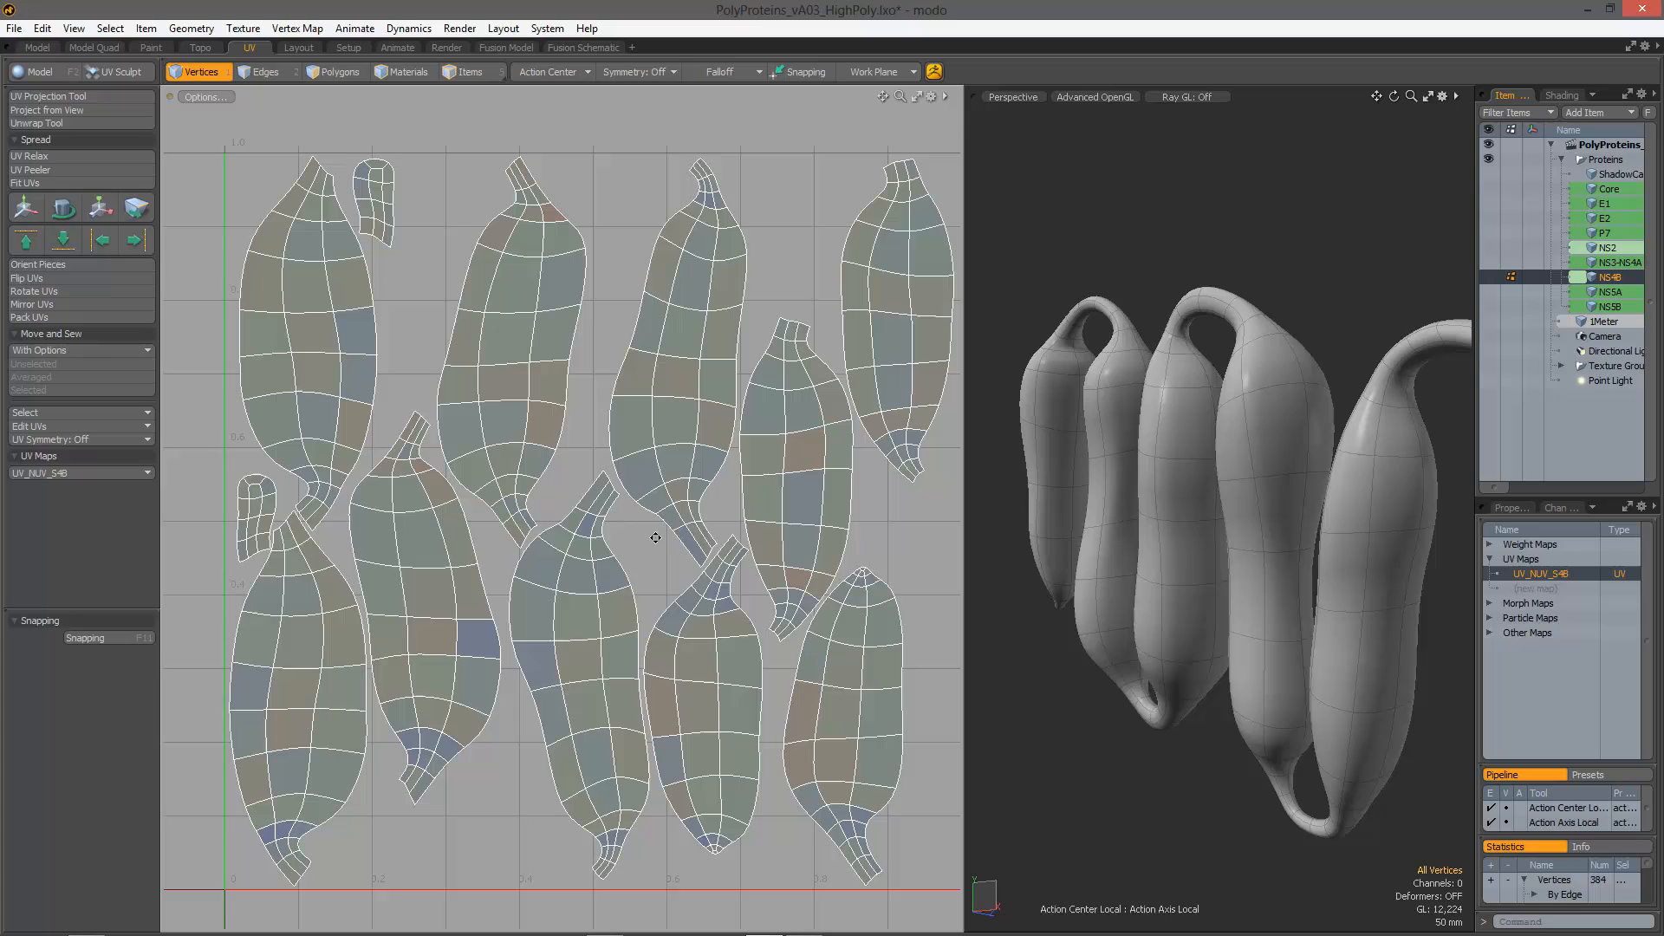
pyautogui.moveTo(556, 199)
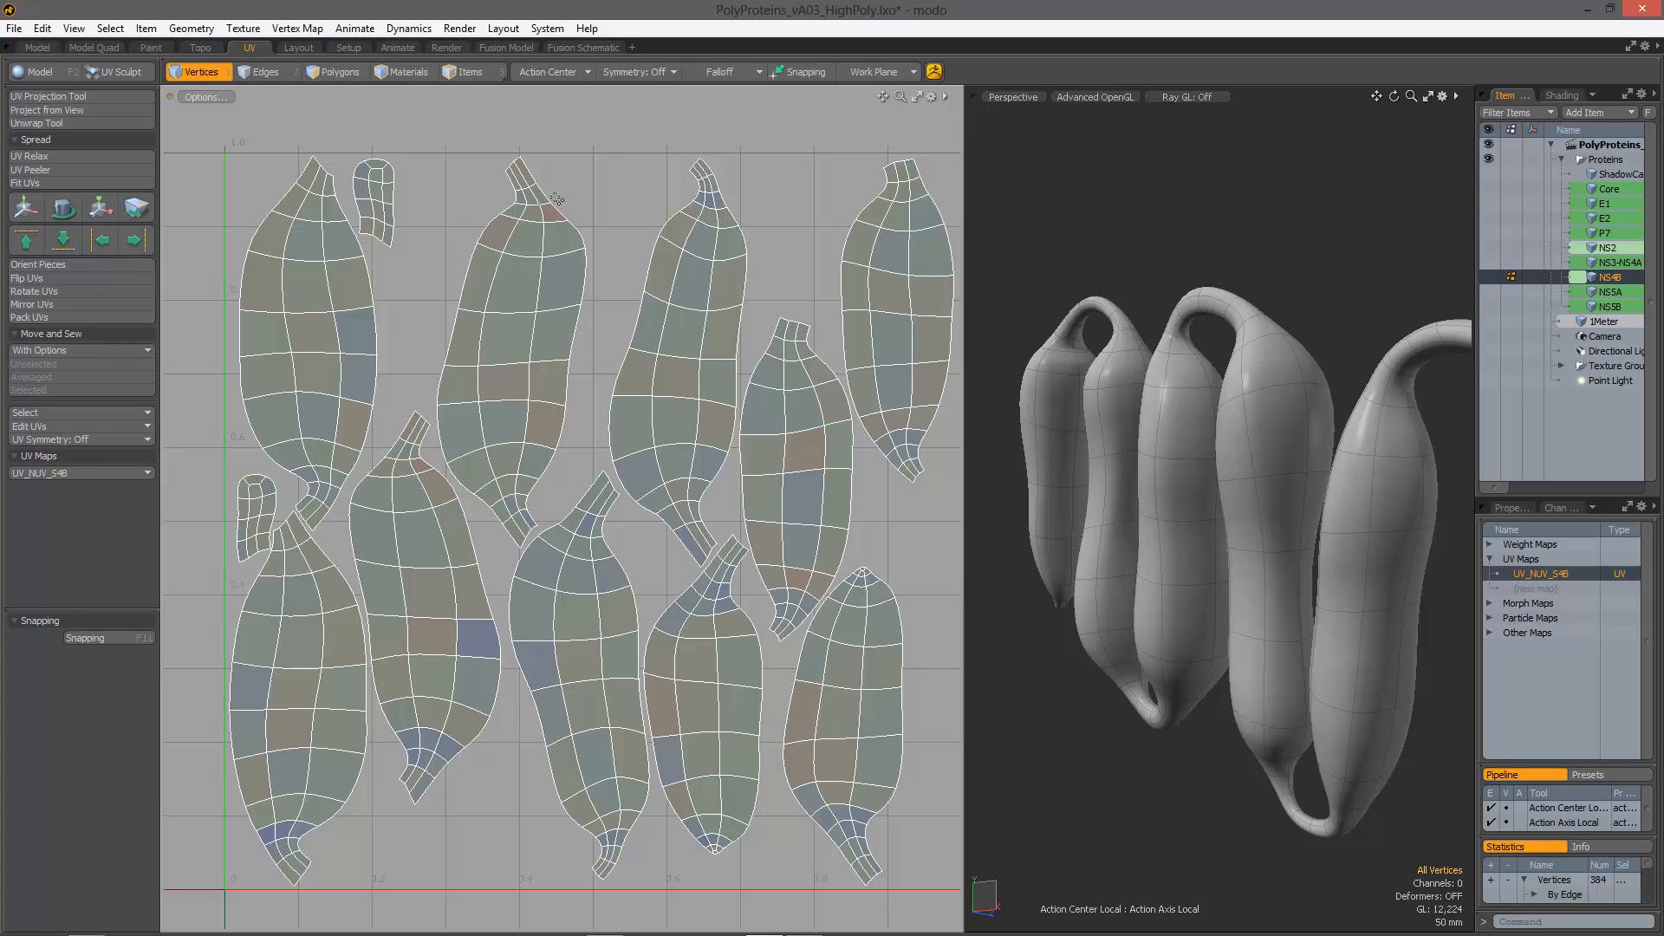
pyautogui.moveTo(802, 530)
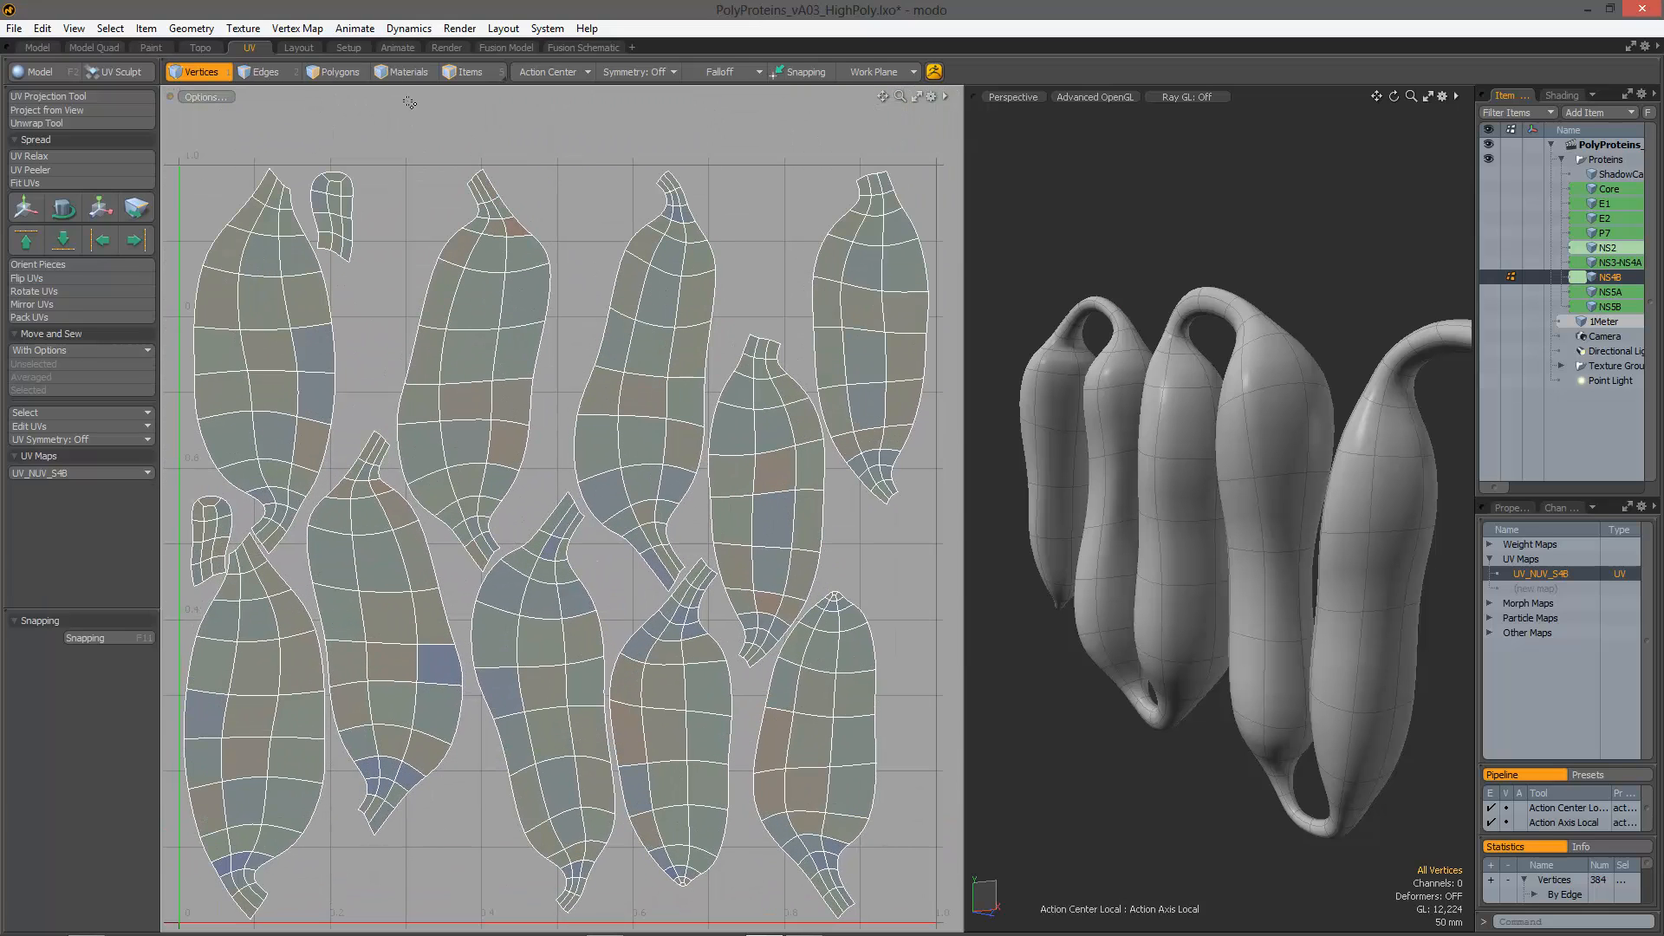
pyautogui.click(338, 71)
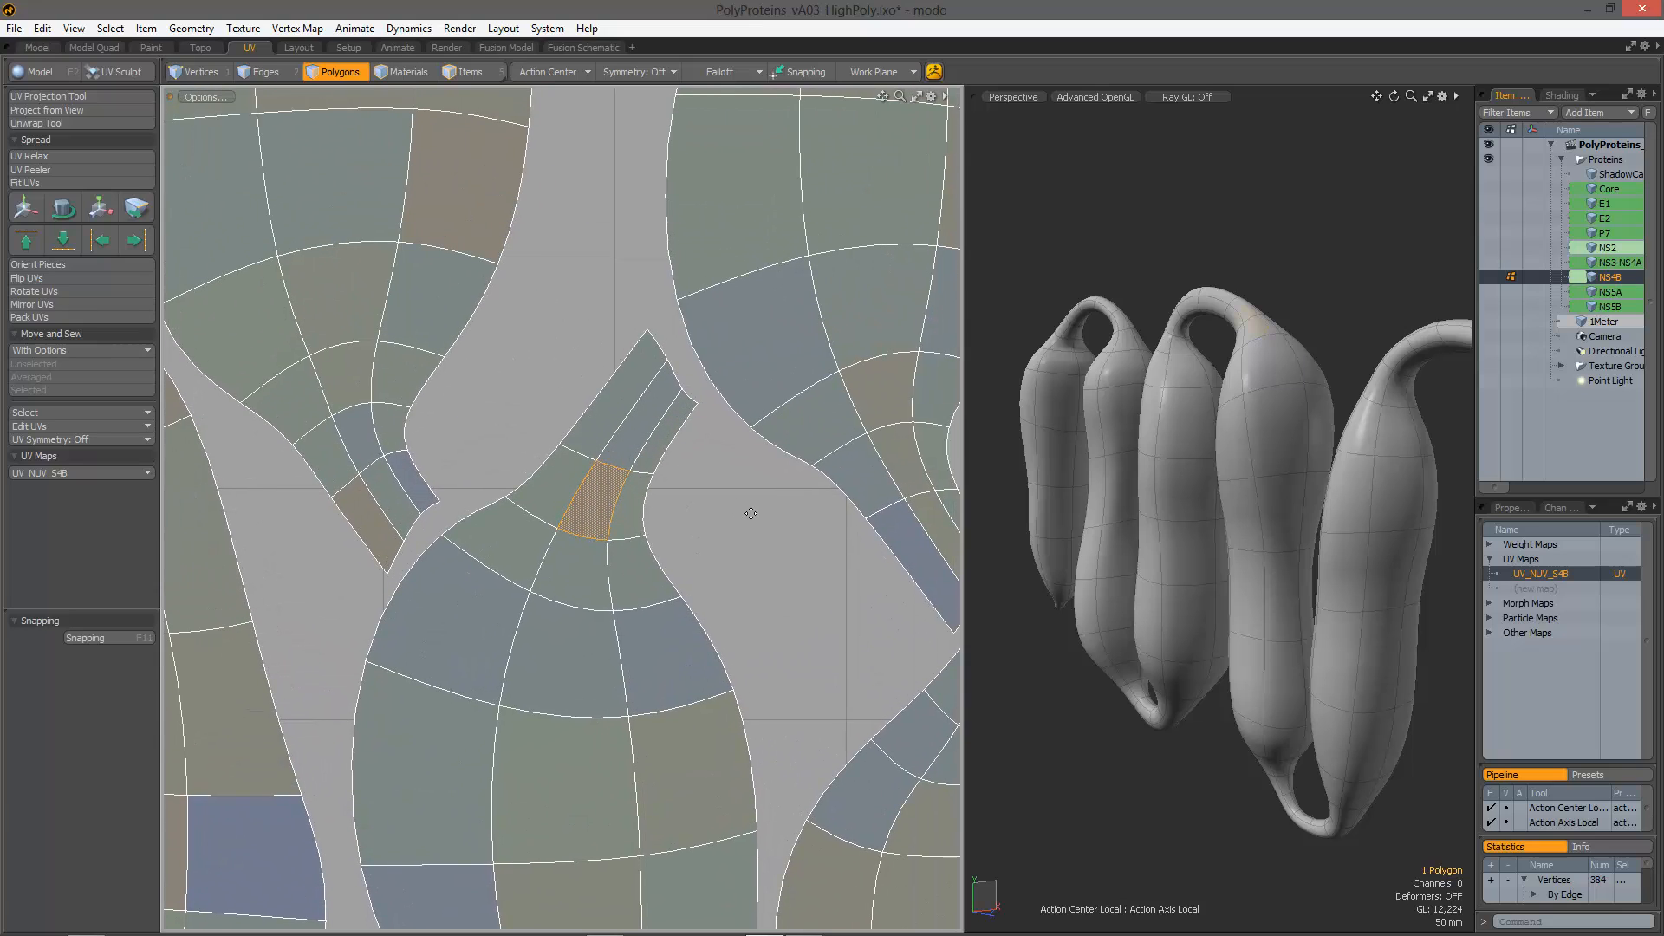
pyautogui.click(551, 71)
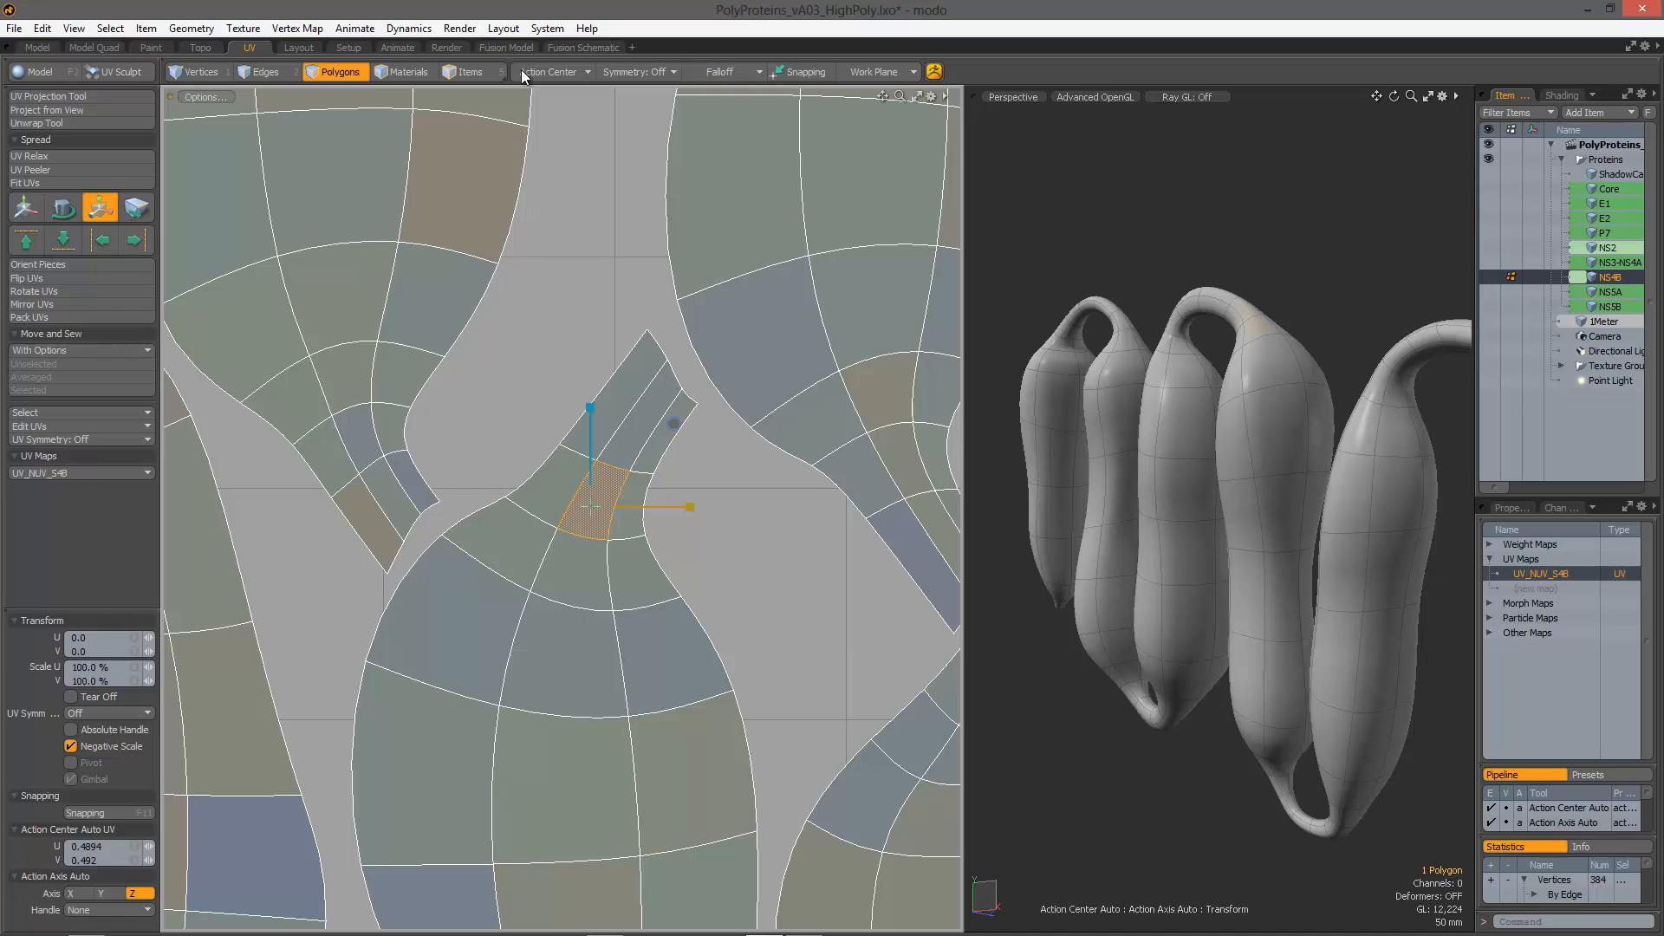
pyautogui.click(551, 71)
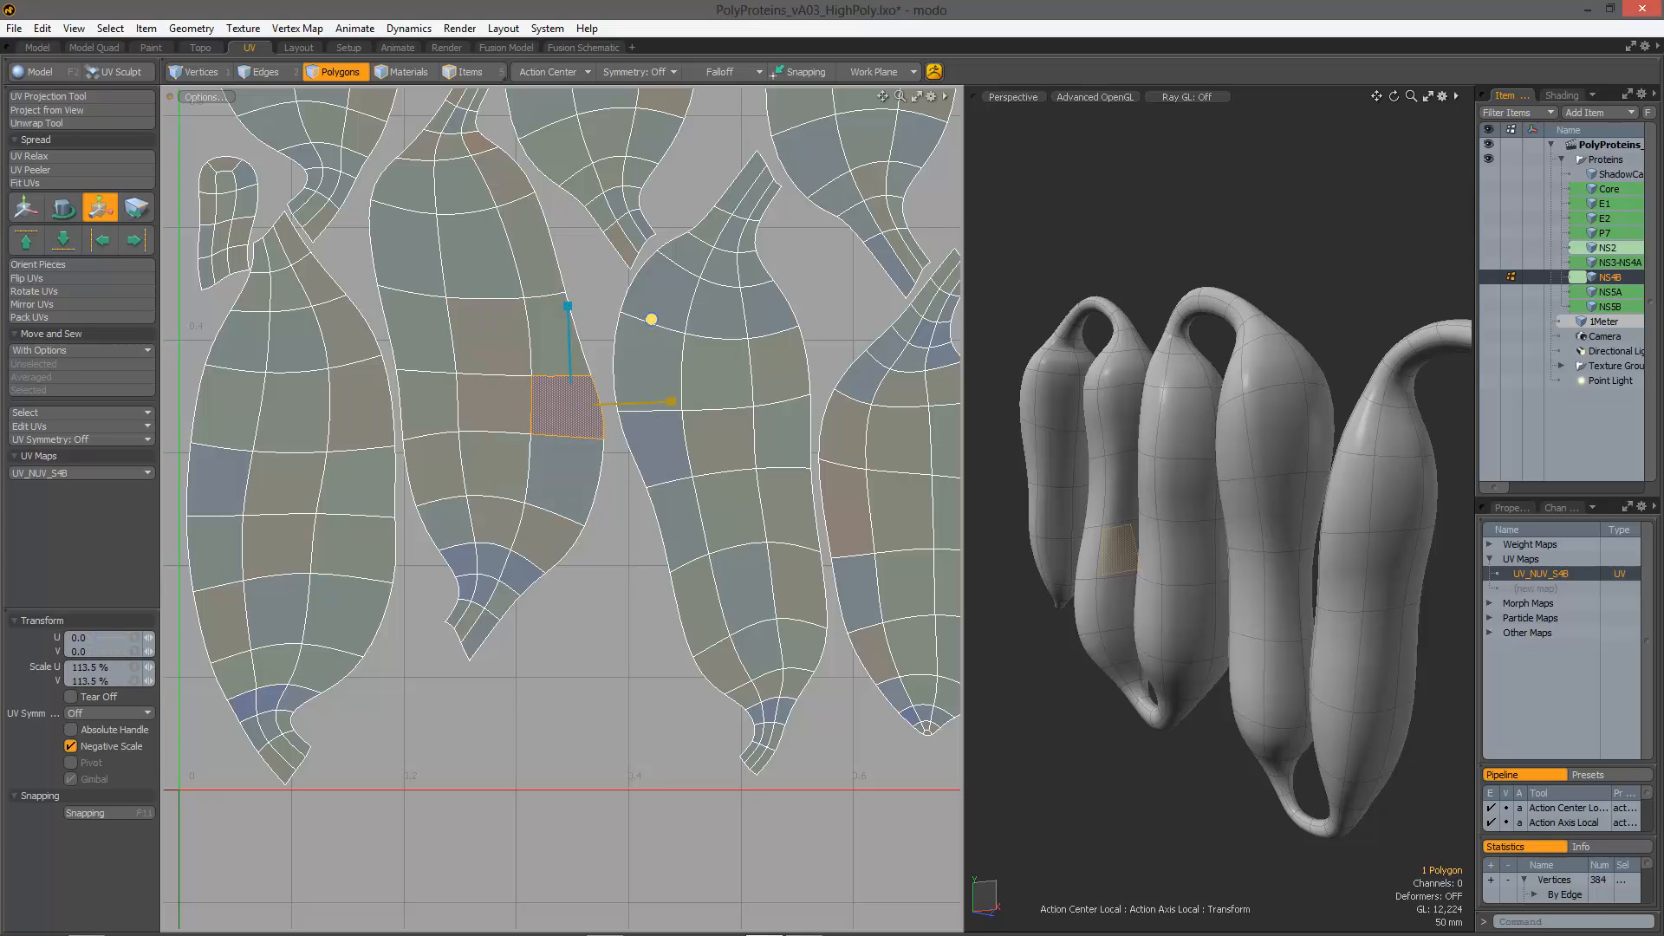
# Step: Shift-select the stretched tip and neck polygons across the islands until 21 are selected
pyautogui.moveTo(669, 402); pyautogui.dragTo(654, 535)
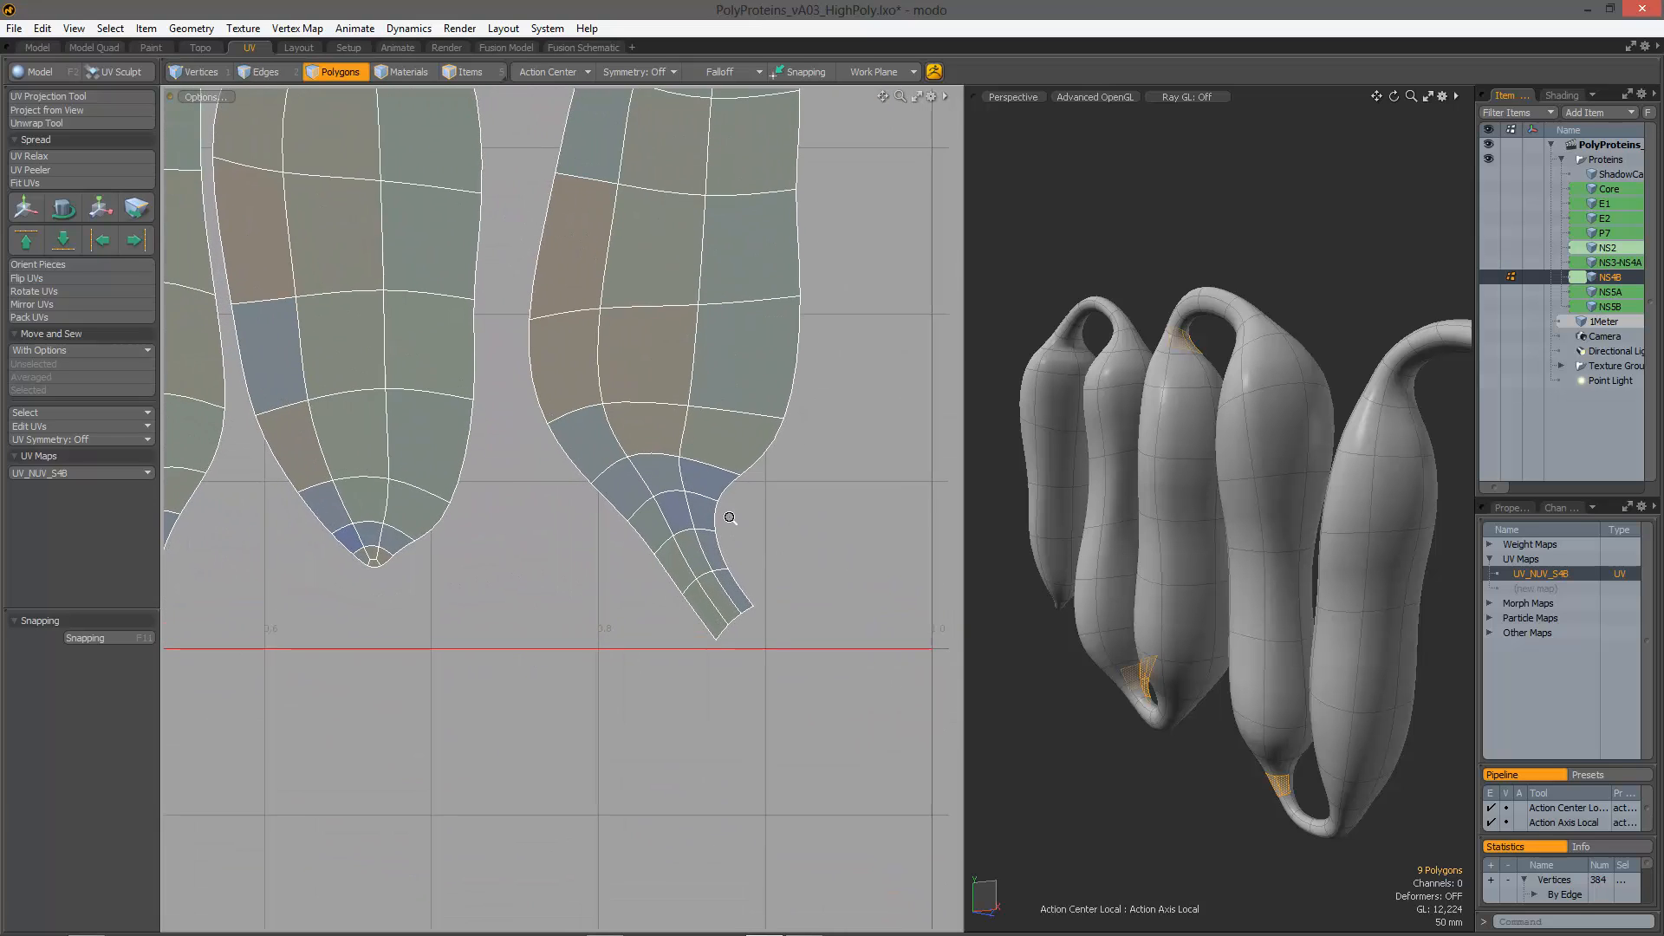
pyautogui.click(729, 584)
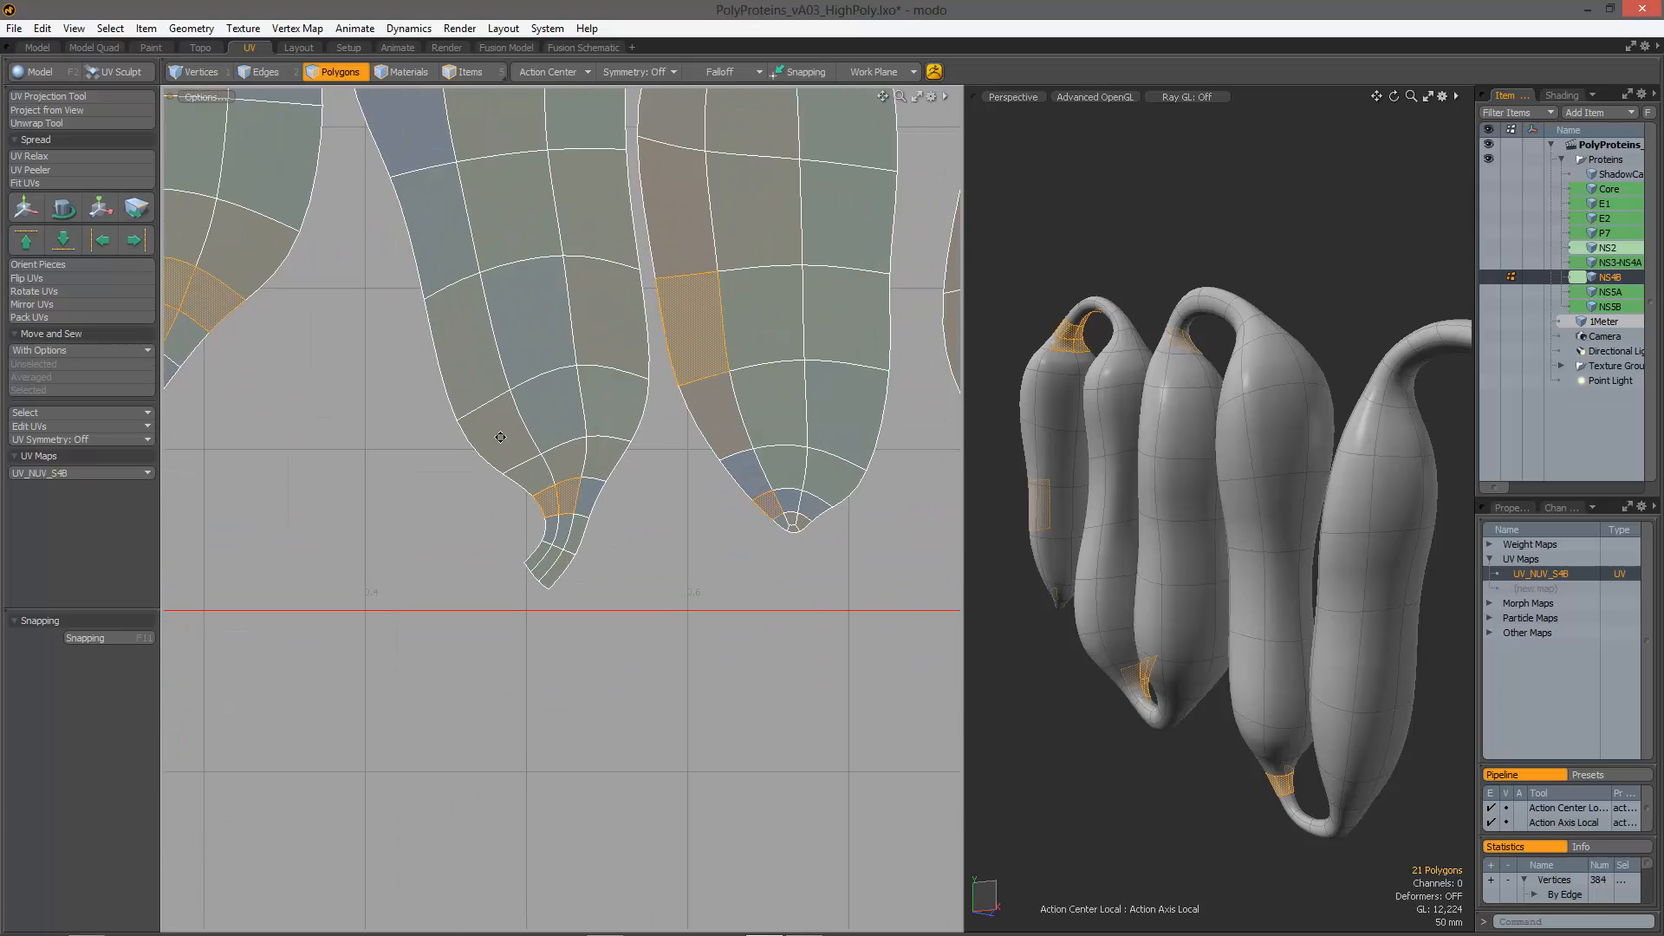
pyautogui.click(546, 71)
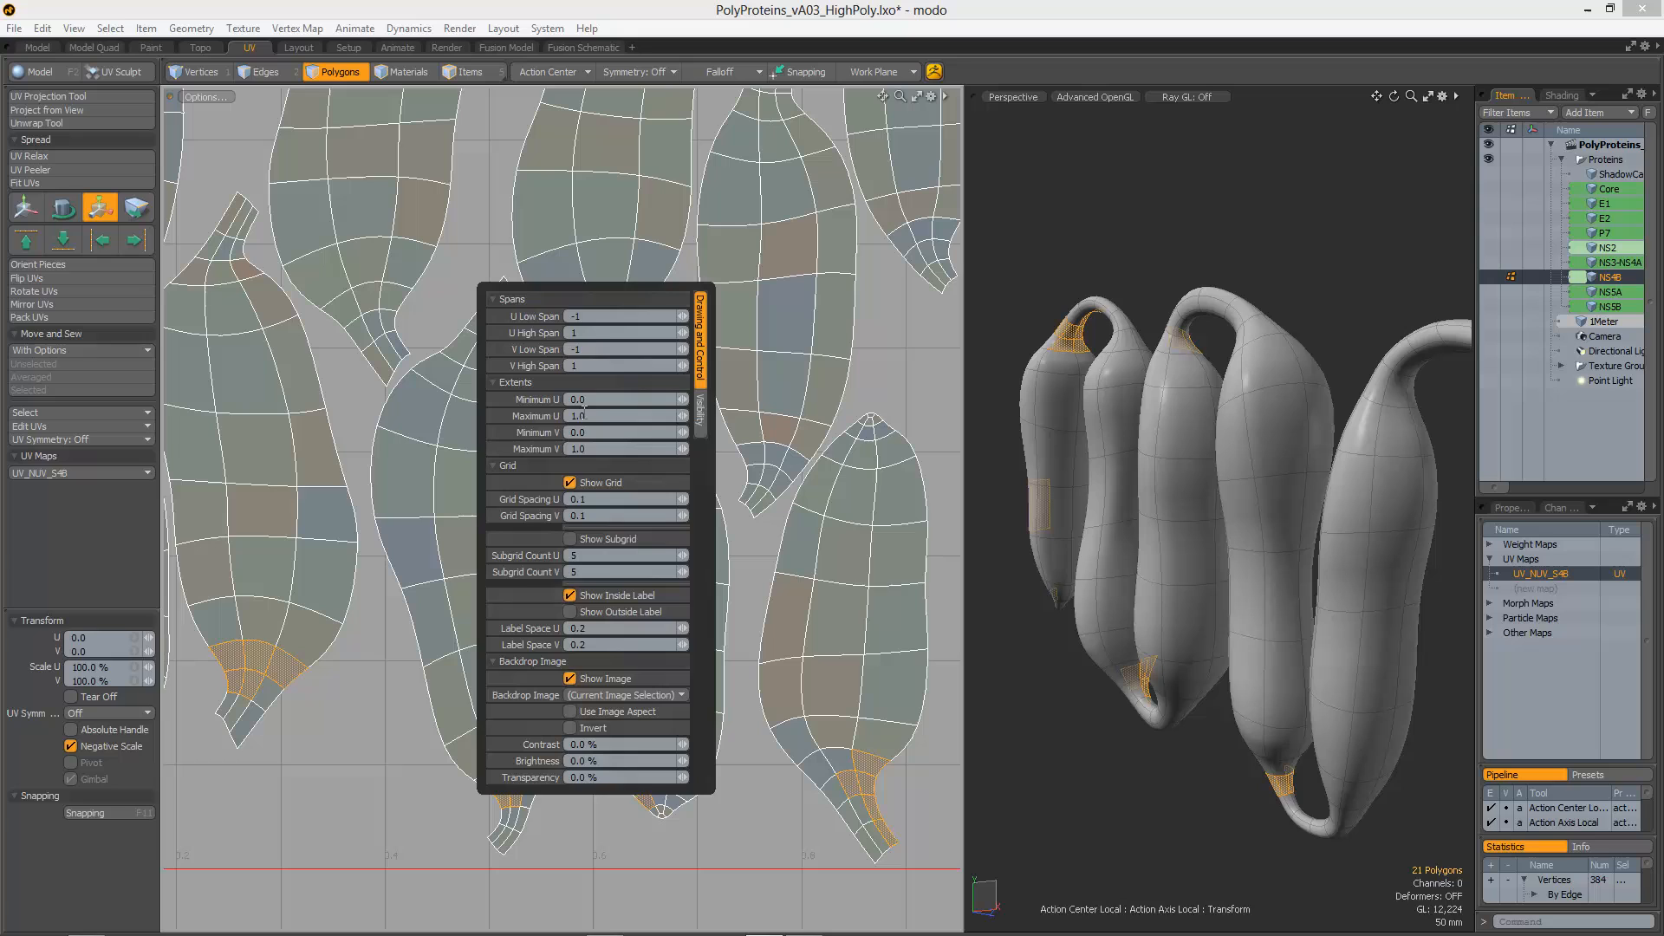
# Step: Rescale the 21 polygons about their own centres with Local action center, entering scale 83.5
pyautogui.click(697, 404)
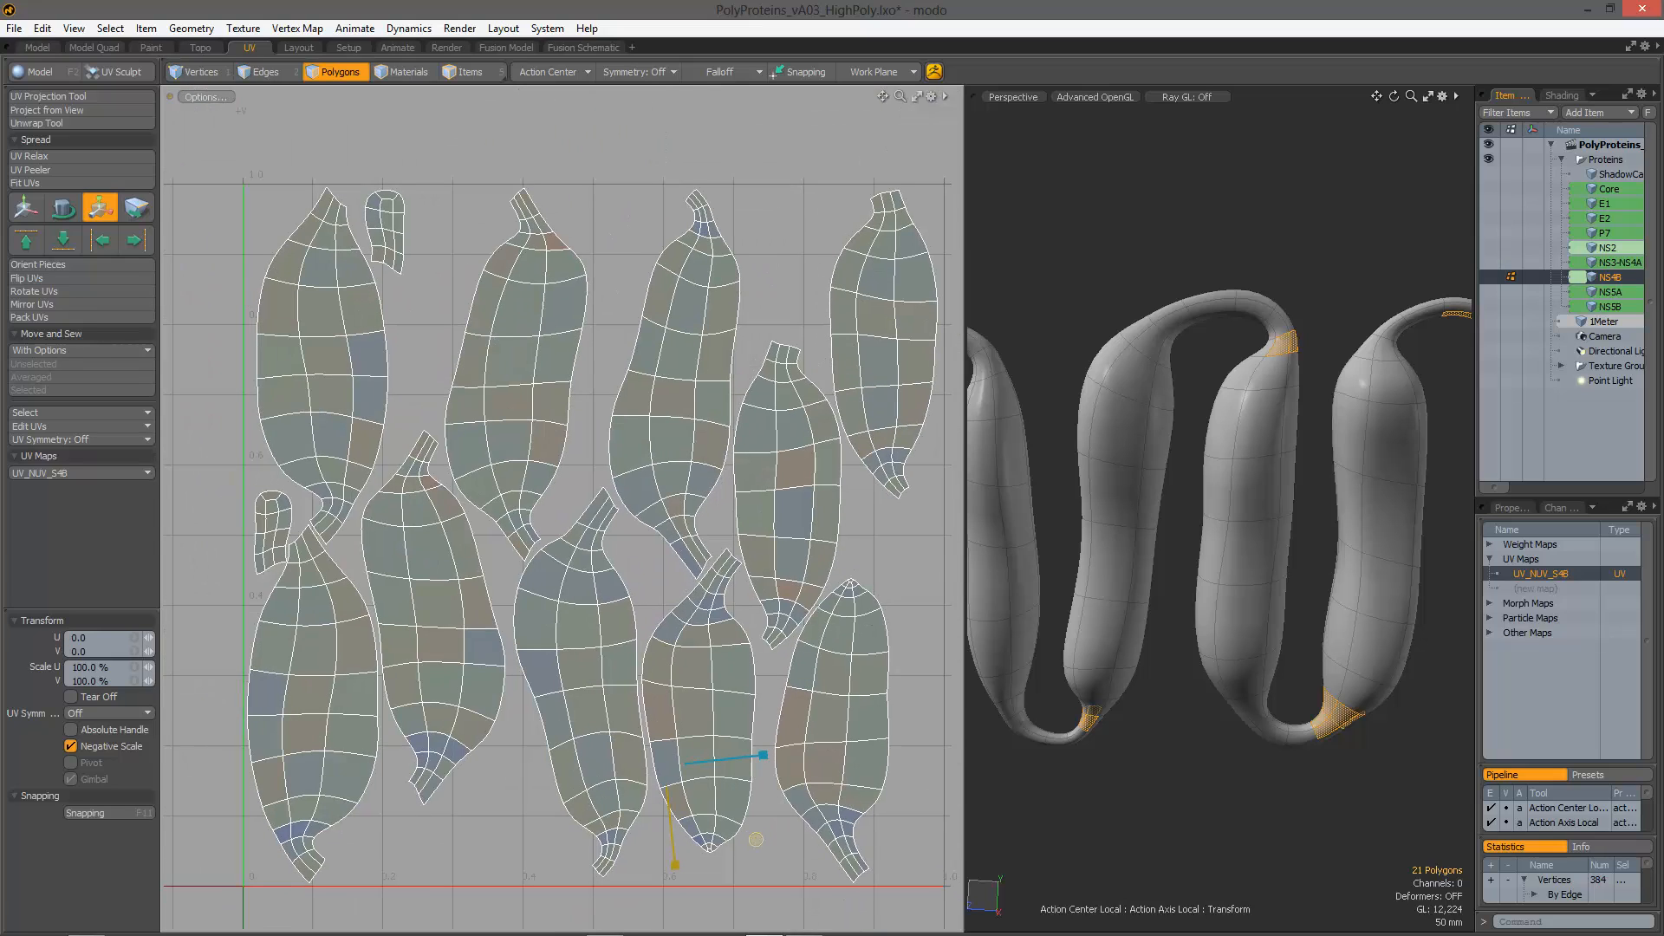
pyautogui.moveTo(756, 782); pyautogui.dragTo(756, 839)
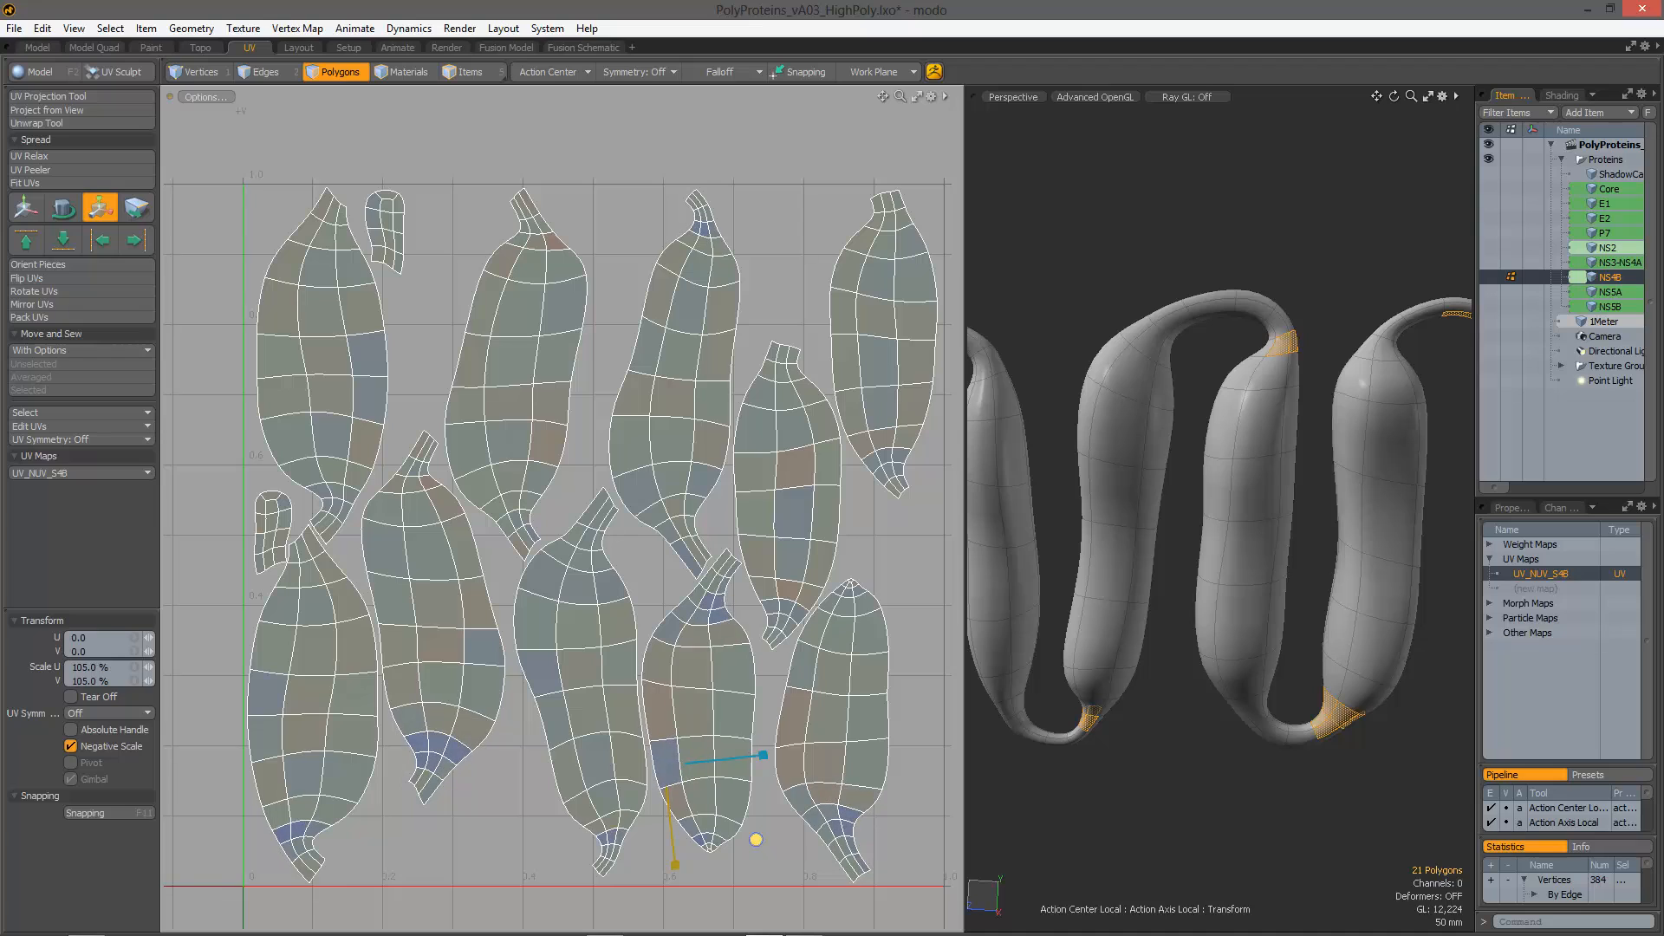
pyautogui.write('83.5')
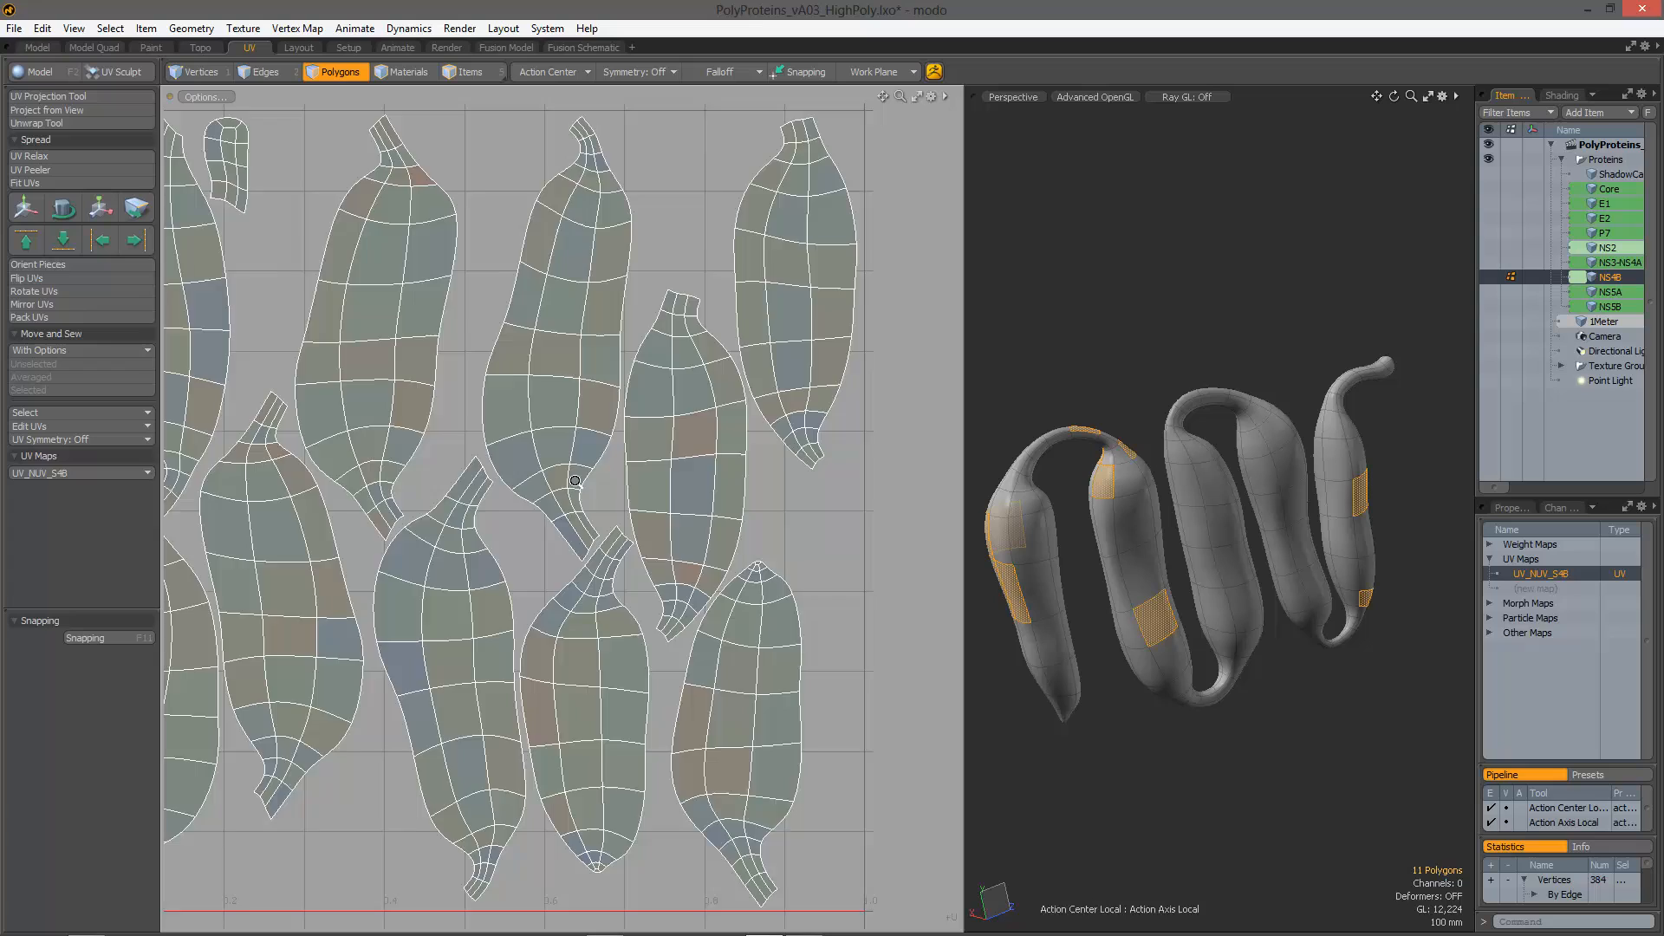
pyautogui.click(547, 71)
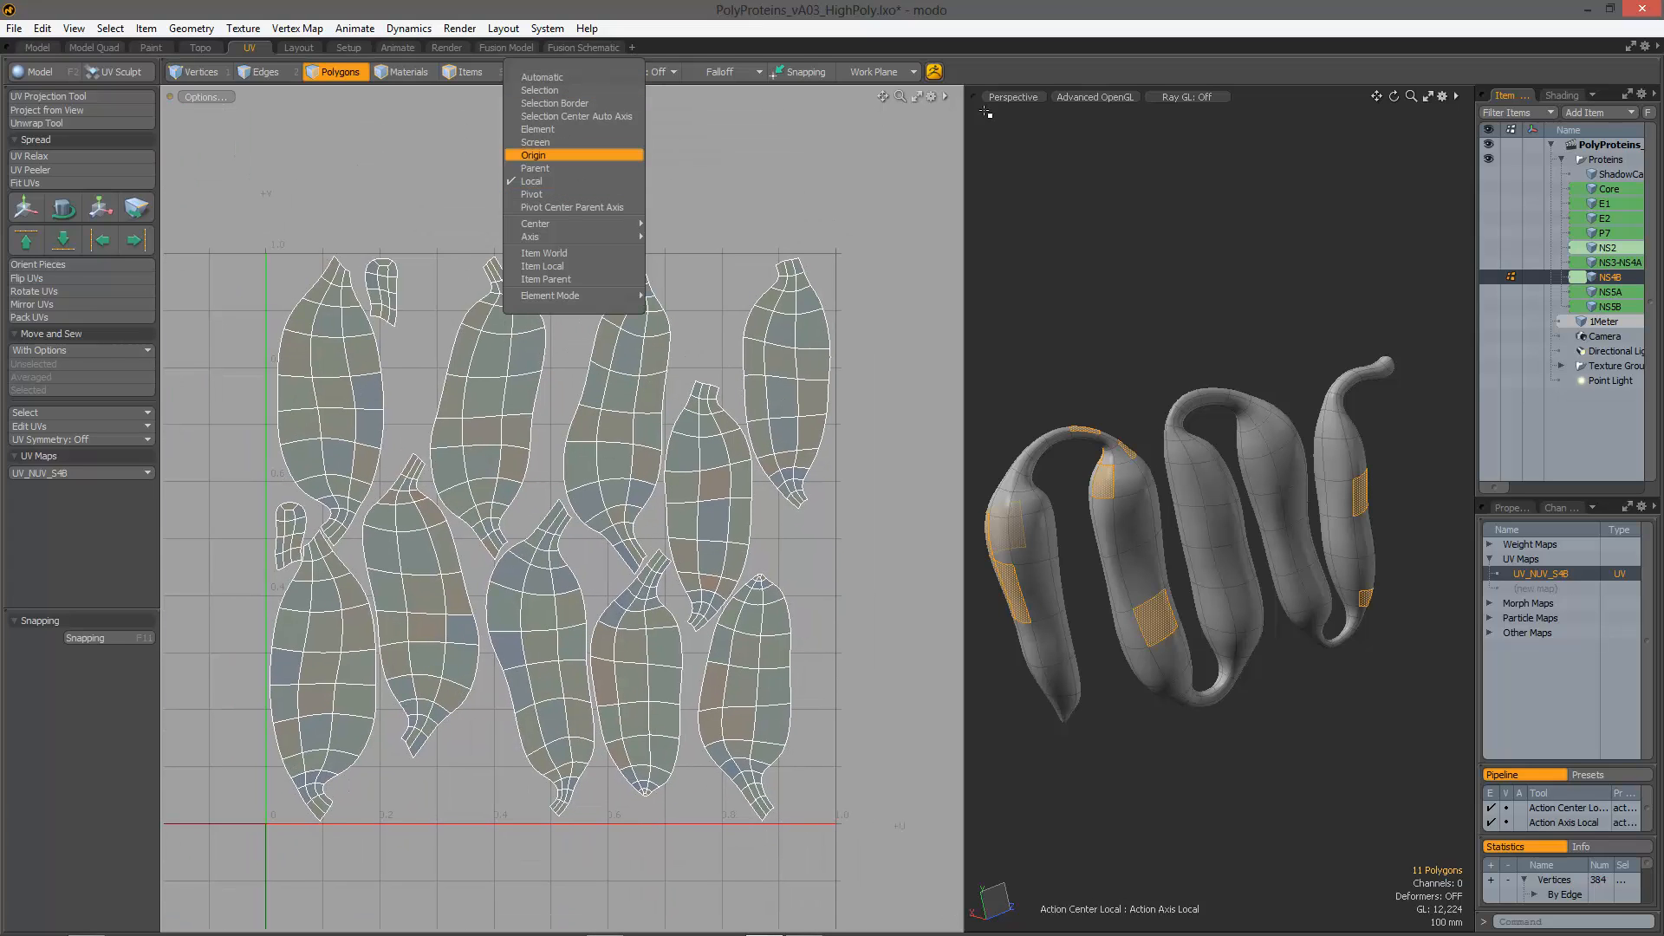
pyautogui.click(532, 154)
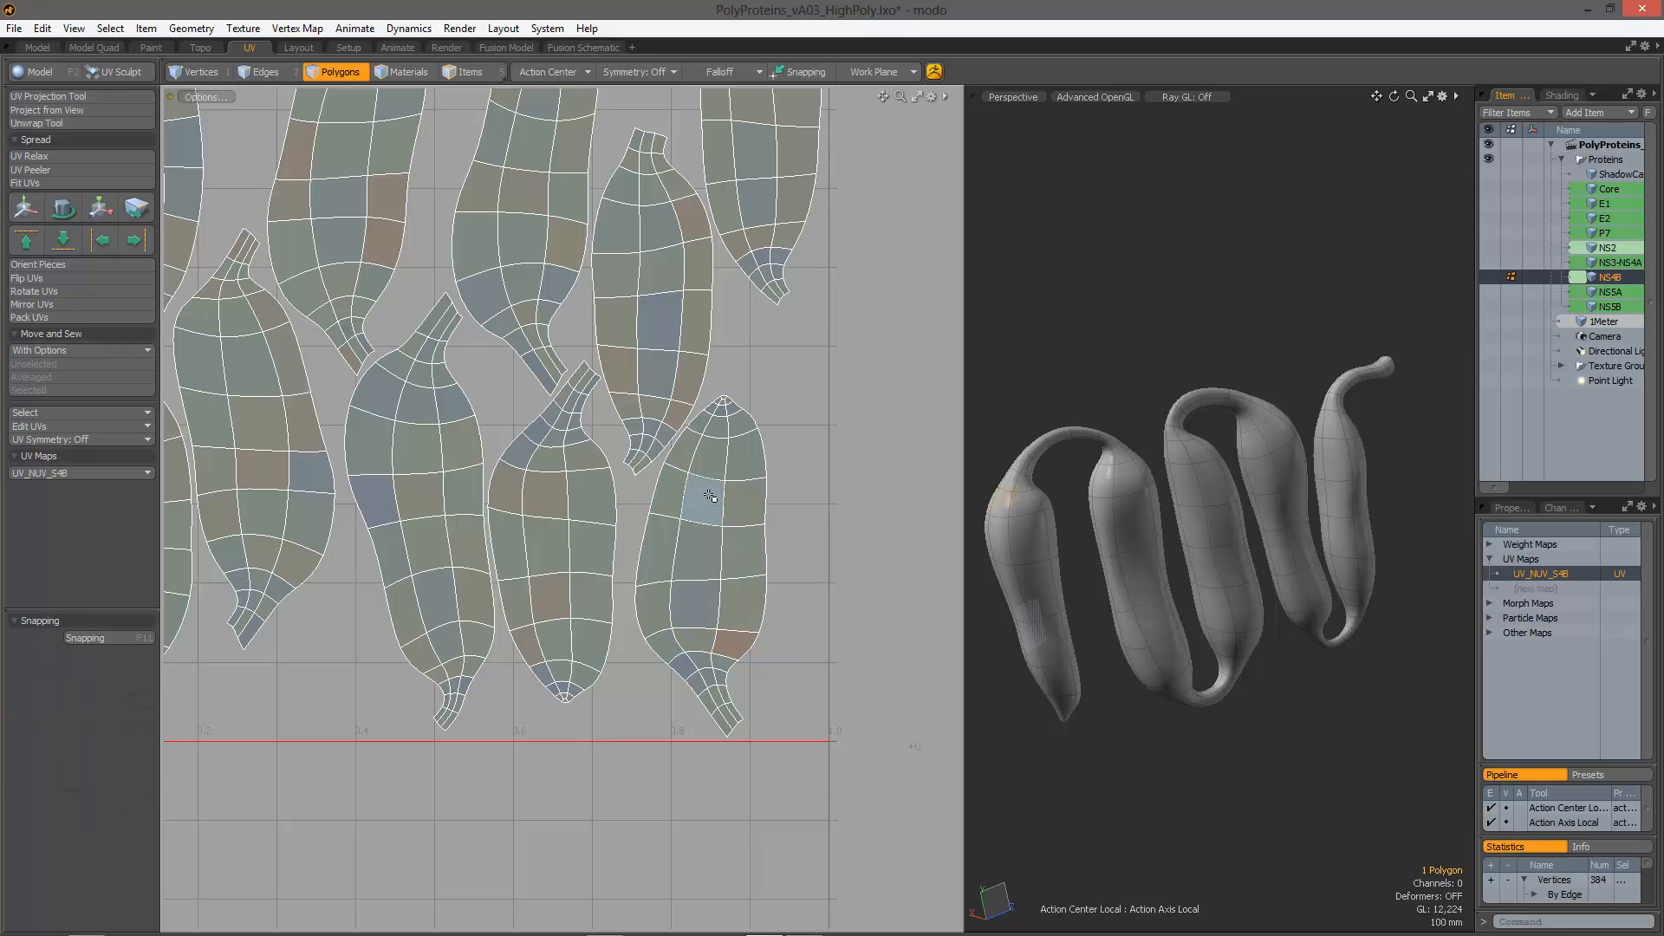
pyautogui.click(101, 206)
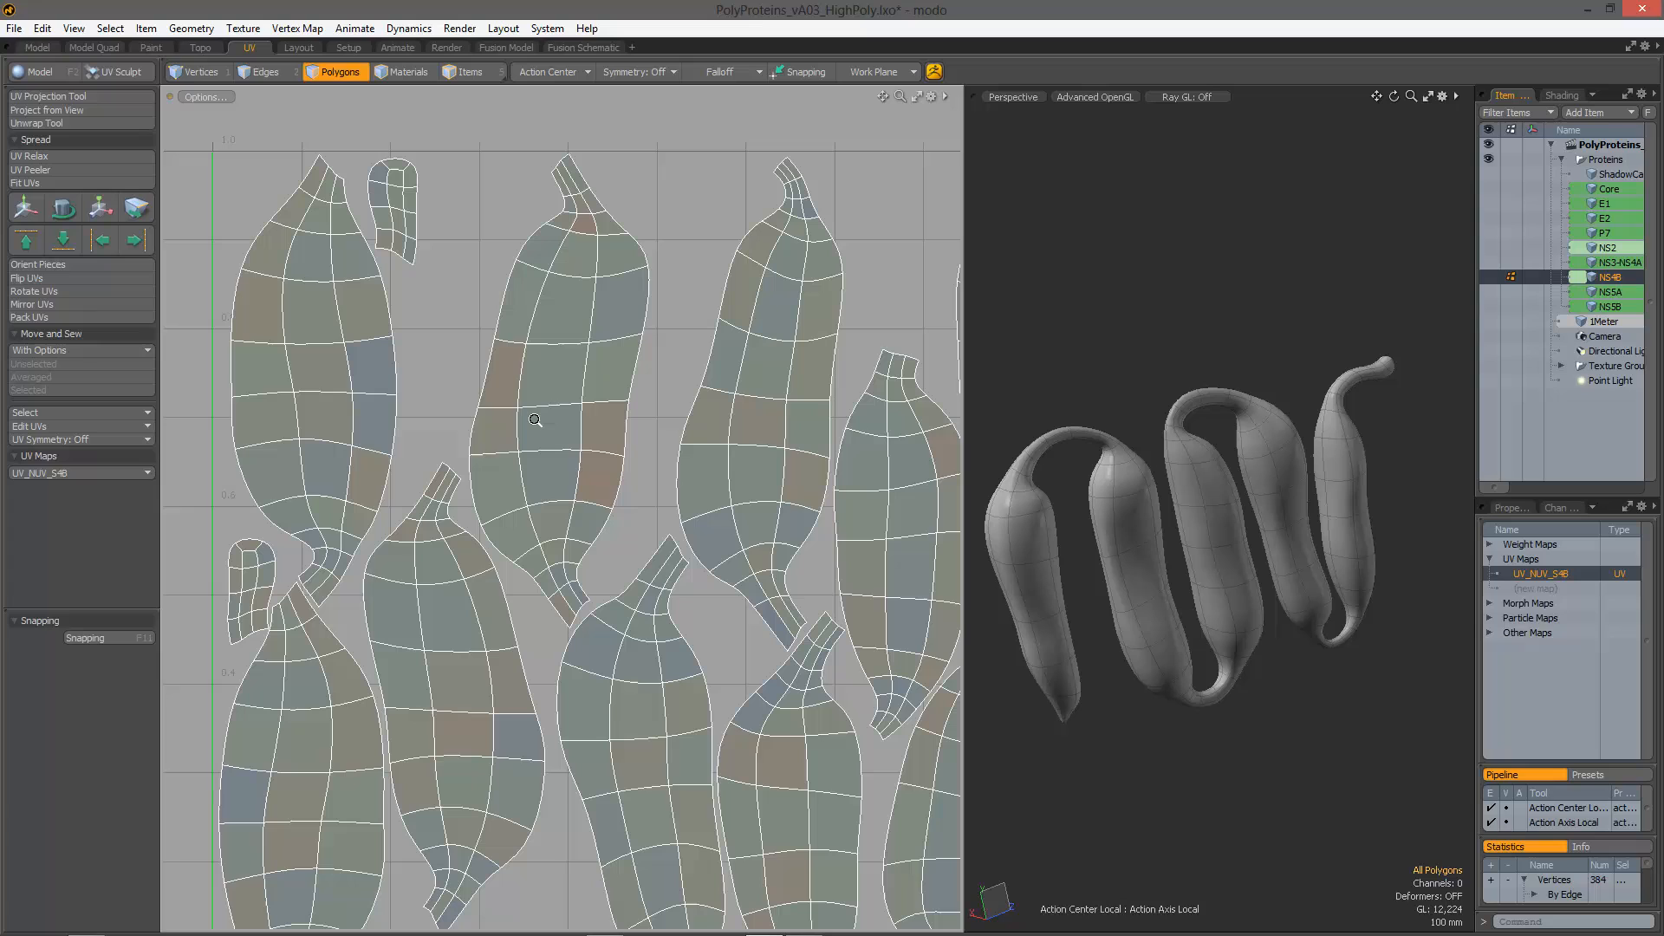
pyautogui.click(756, 435)
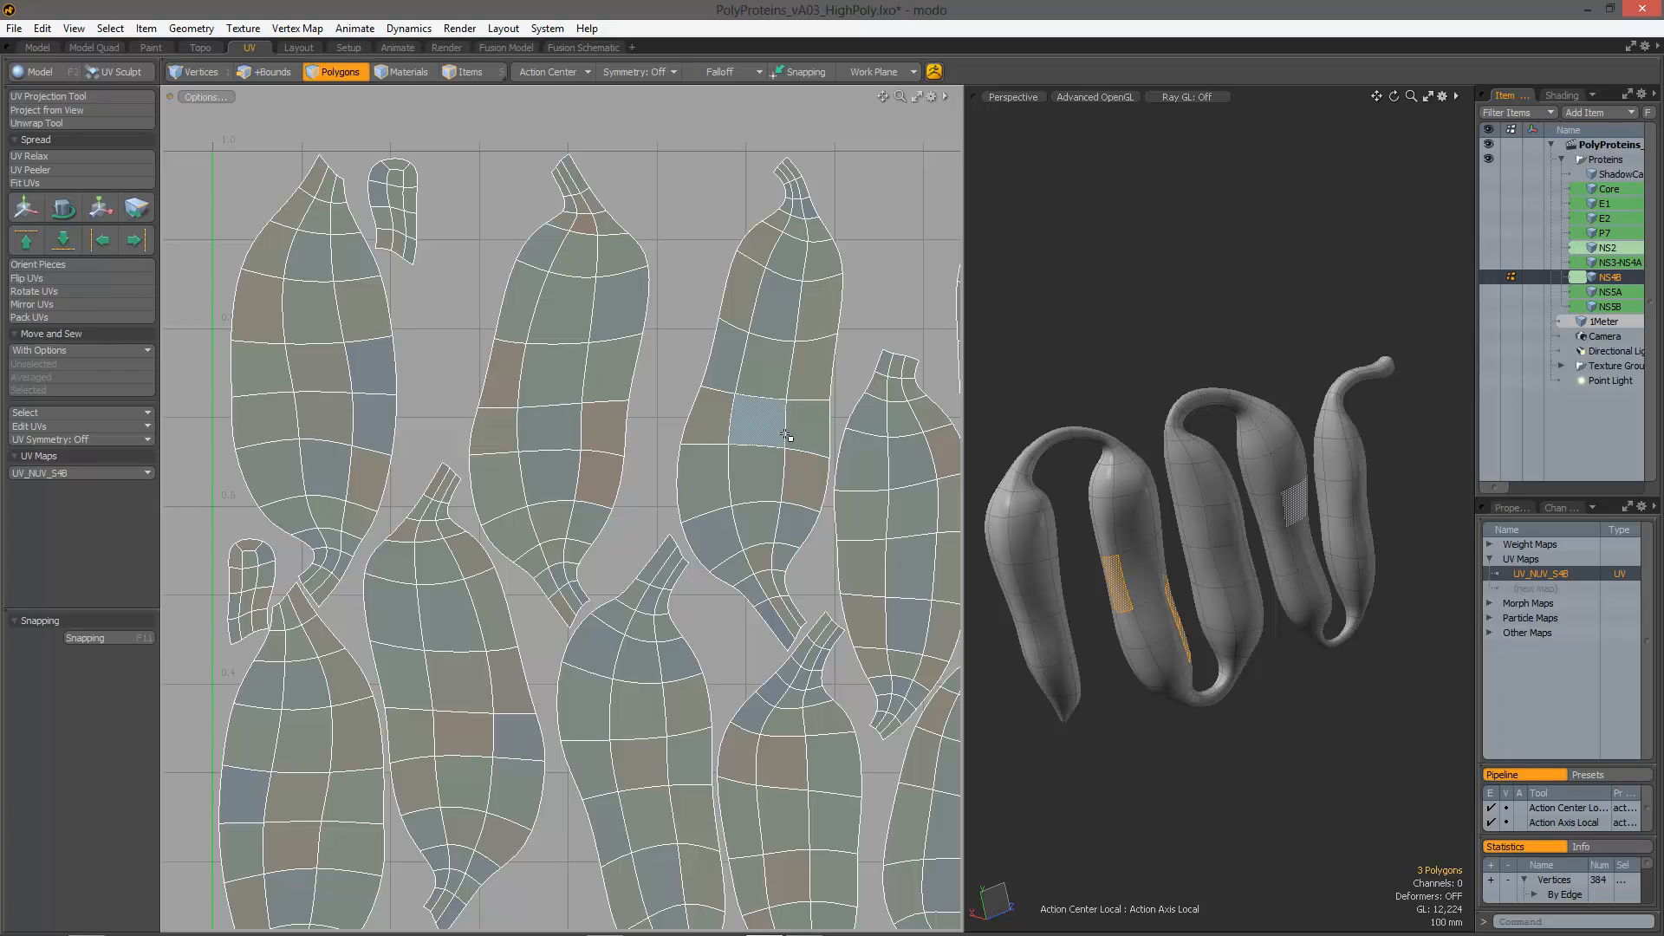
pyautogui.click(263, 73)
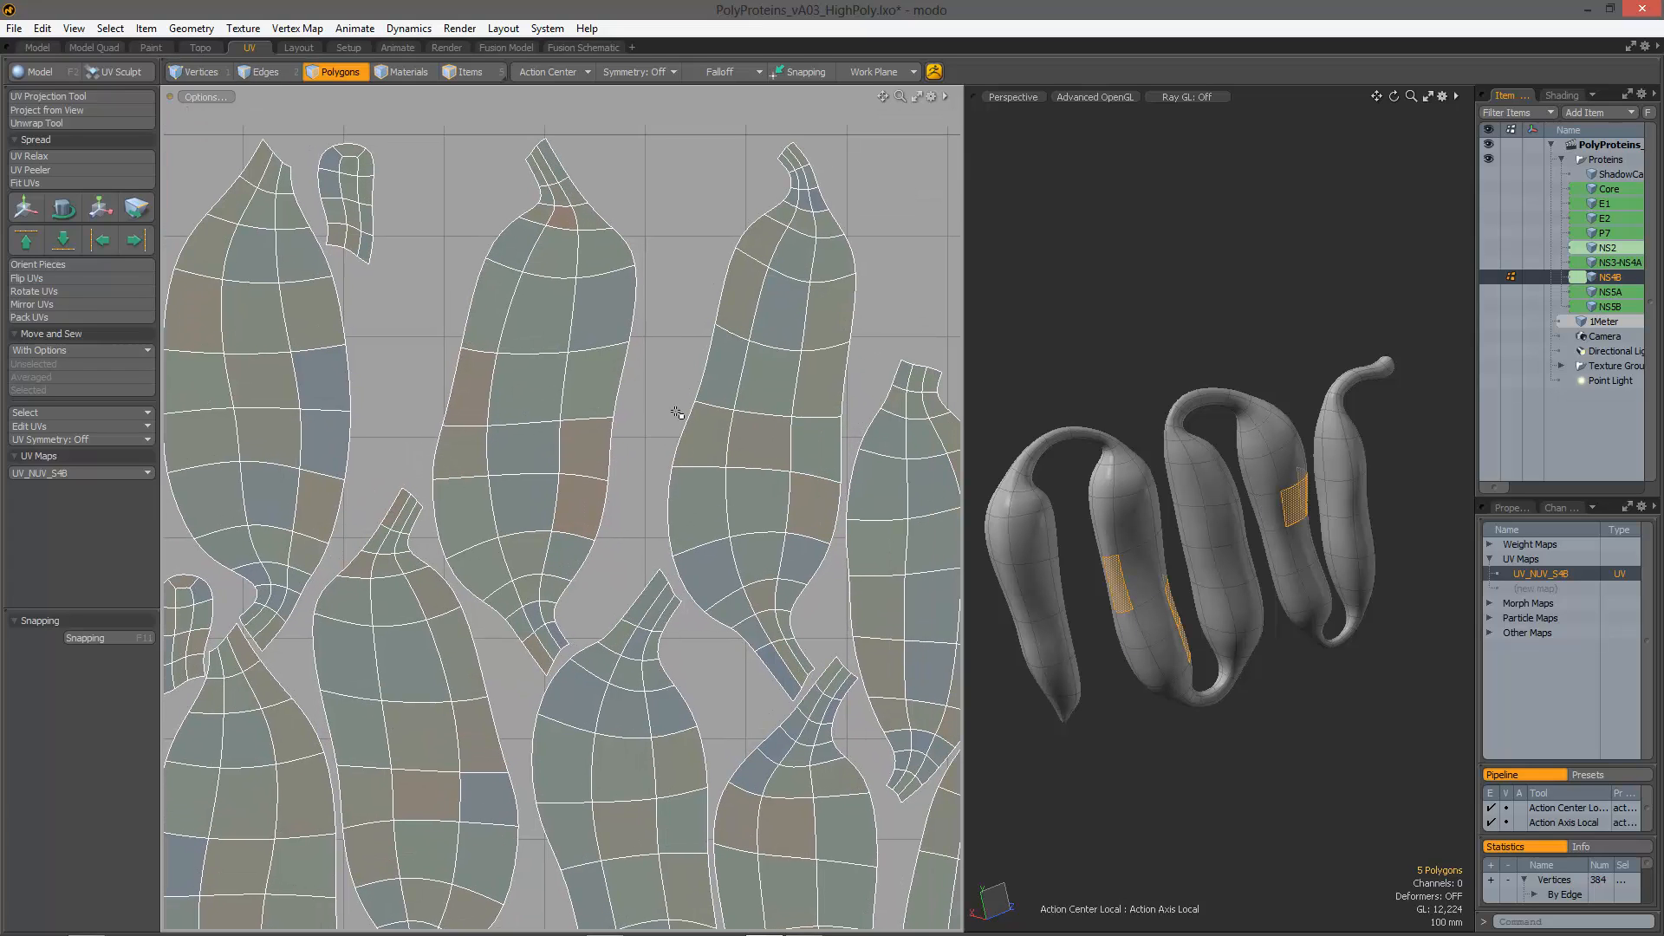
pyautogui.click(99, 206)
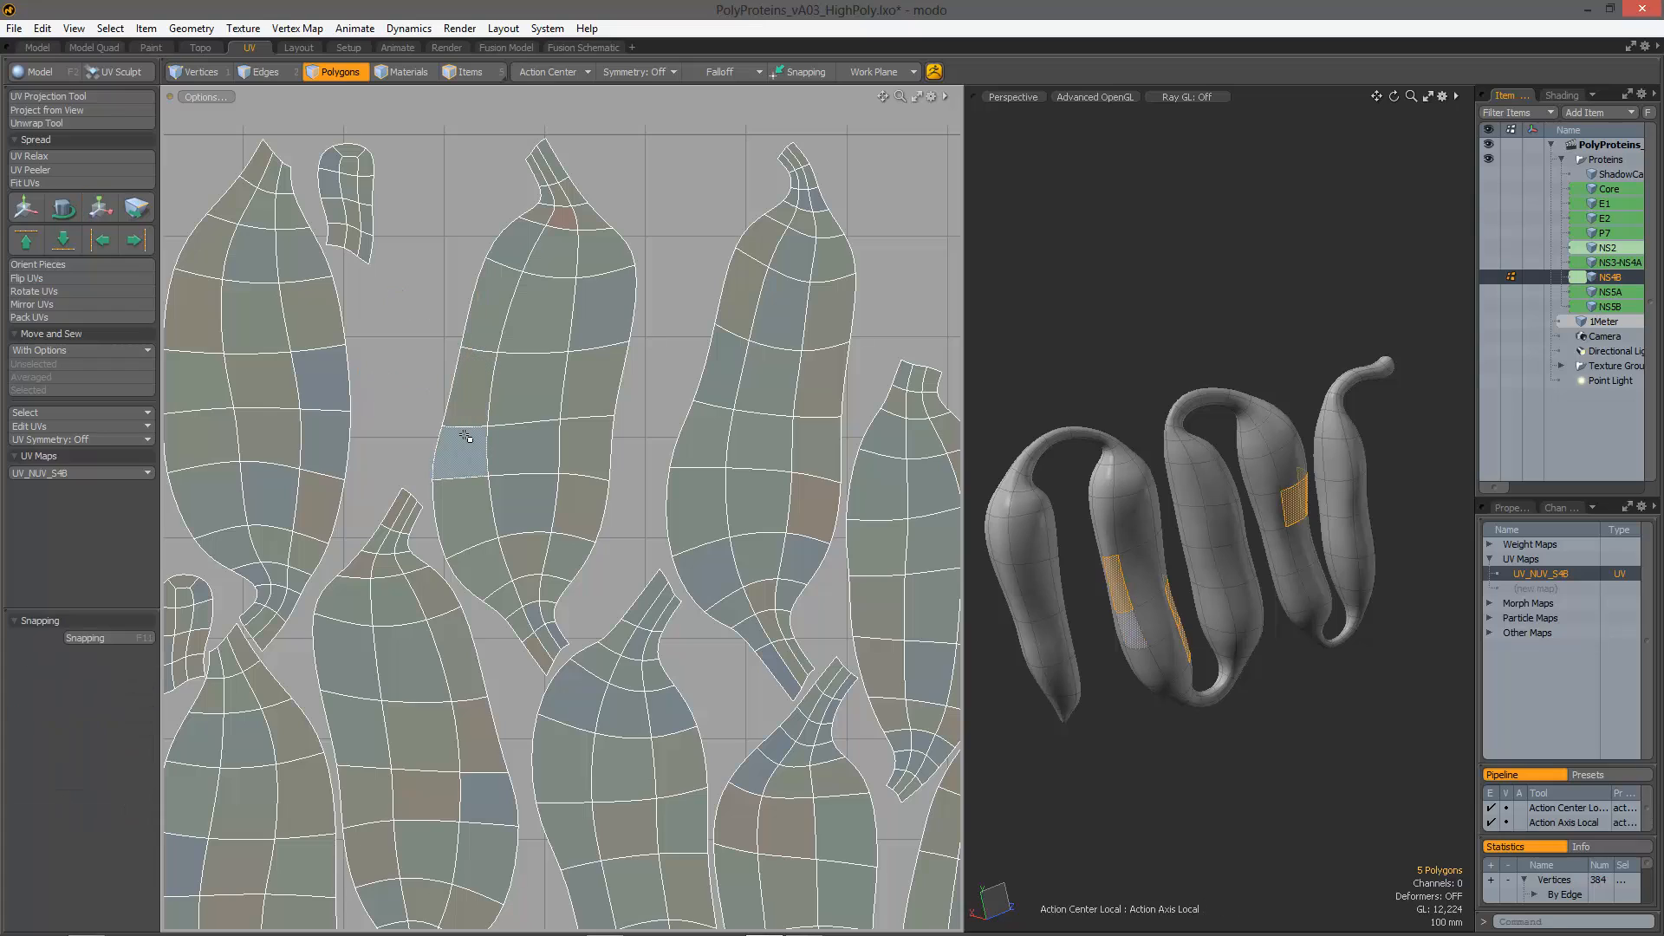
pyautogui.click(99, 206)
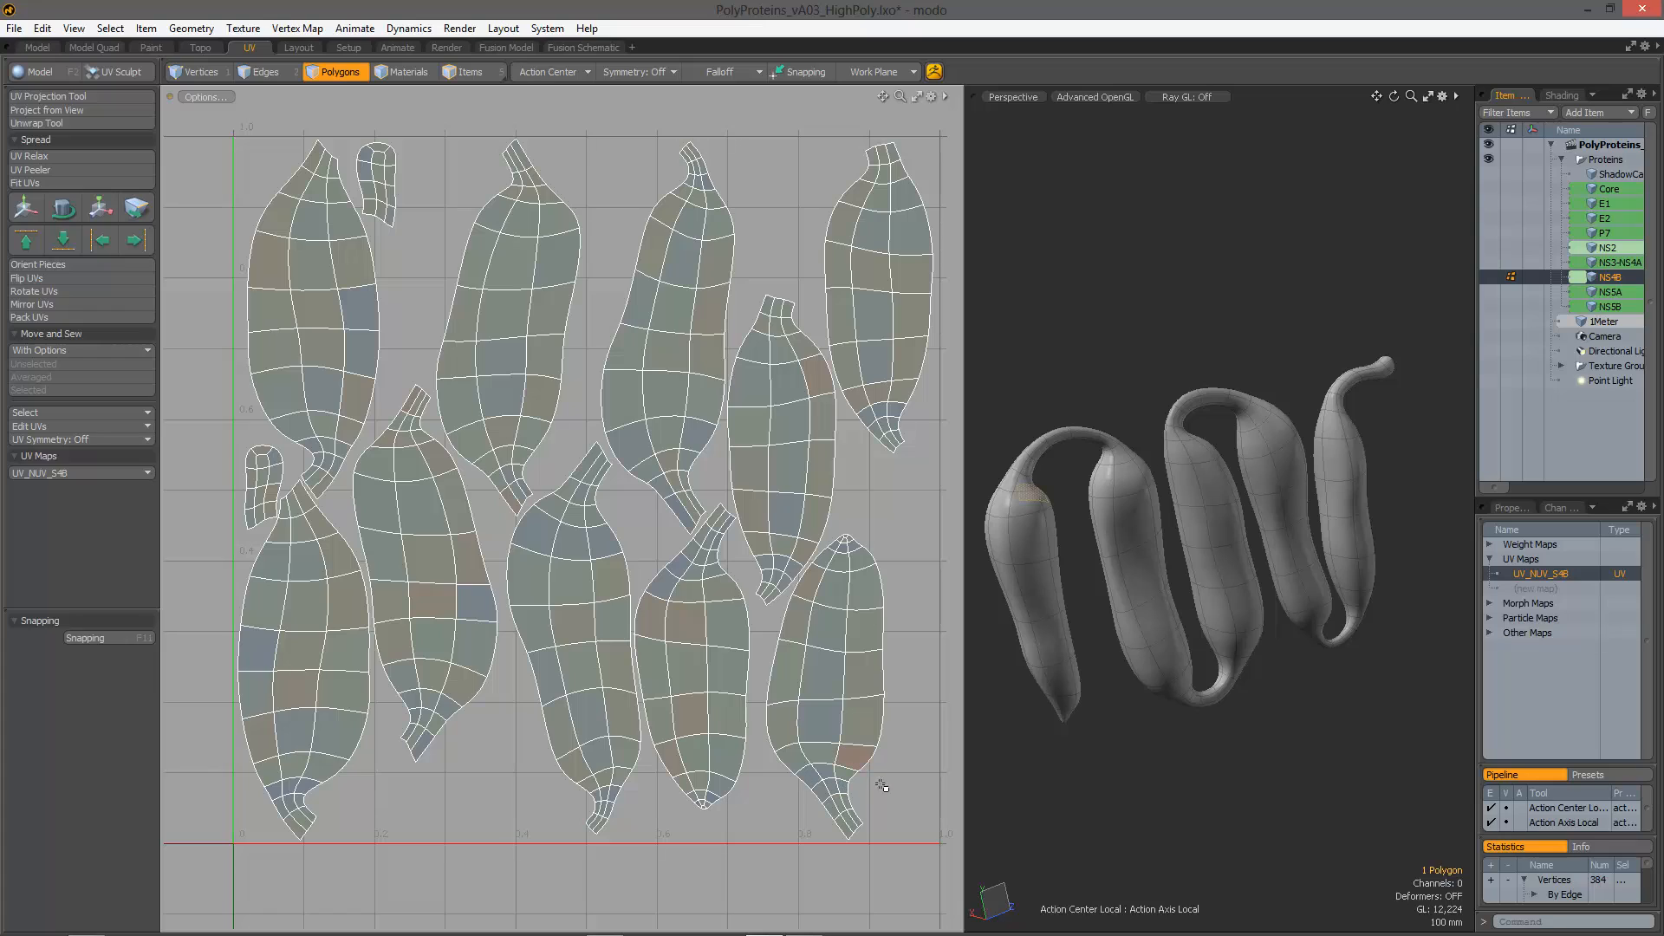
pyautogui.moveTo(379, 536)
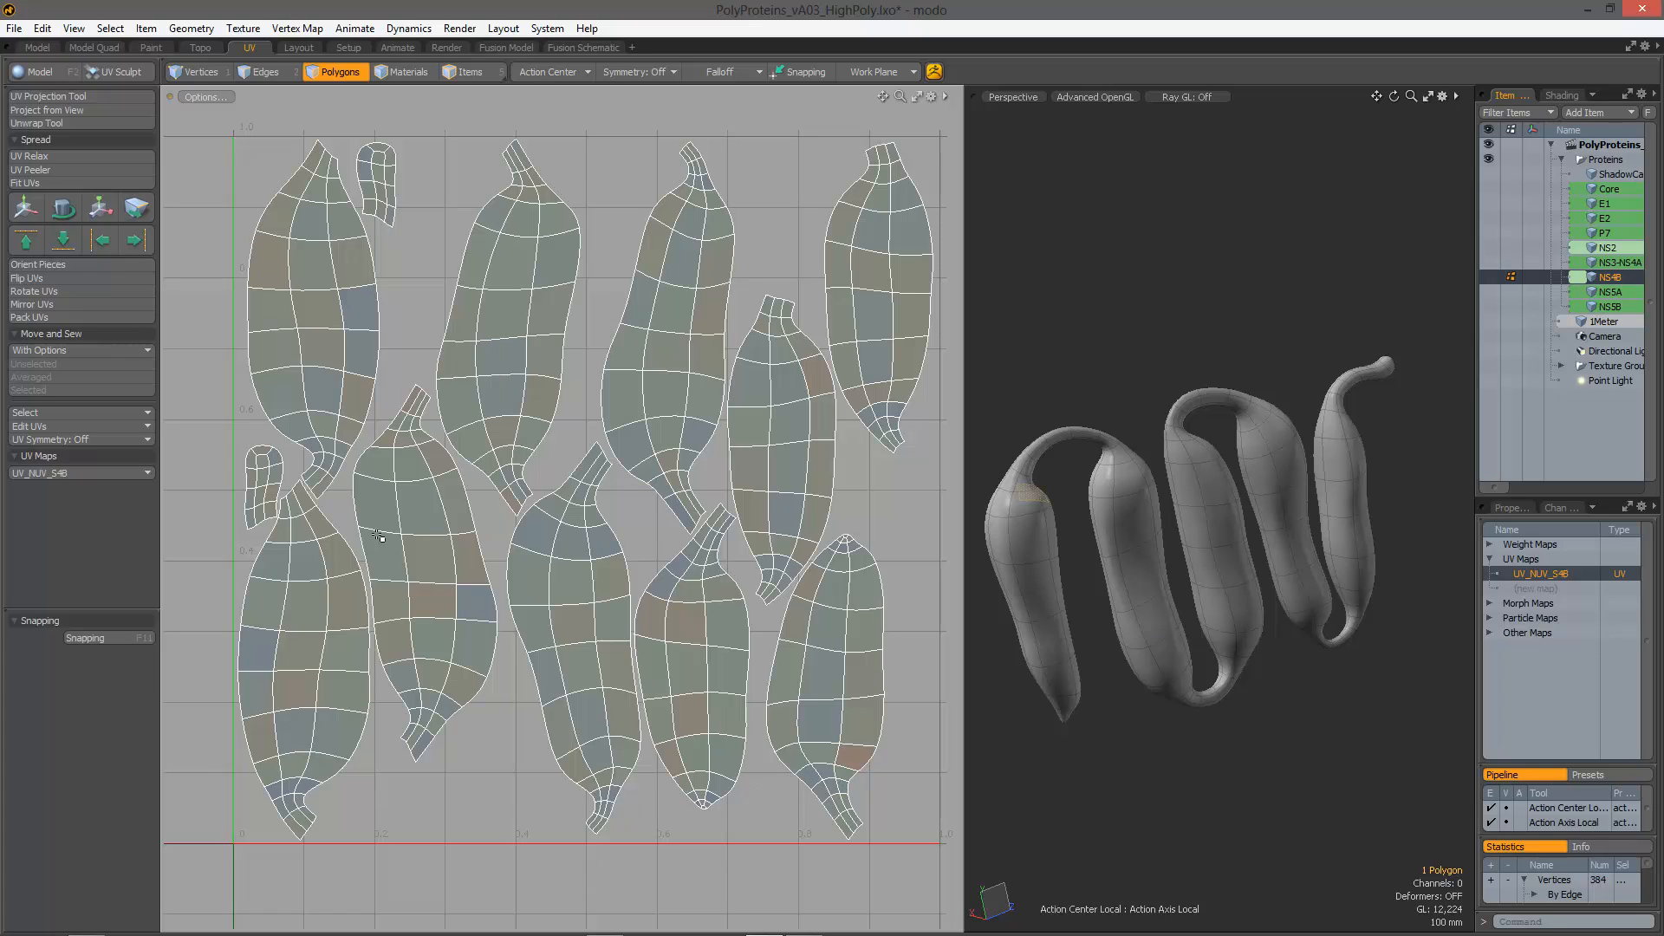
# Step: Select the three stretched neck polygons and rescale them about their own centres with Local action center
pyautogui.click(721, 676)
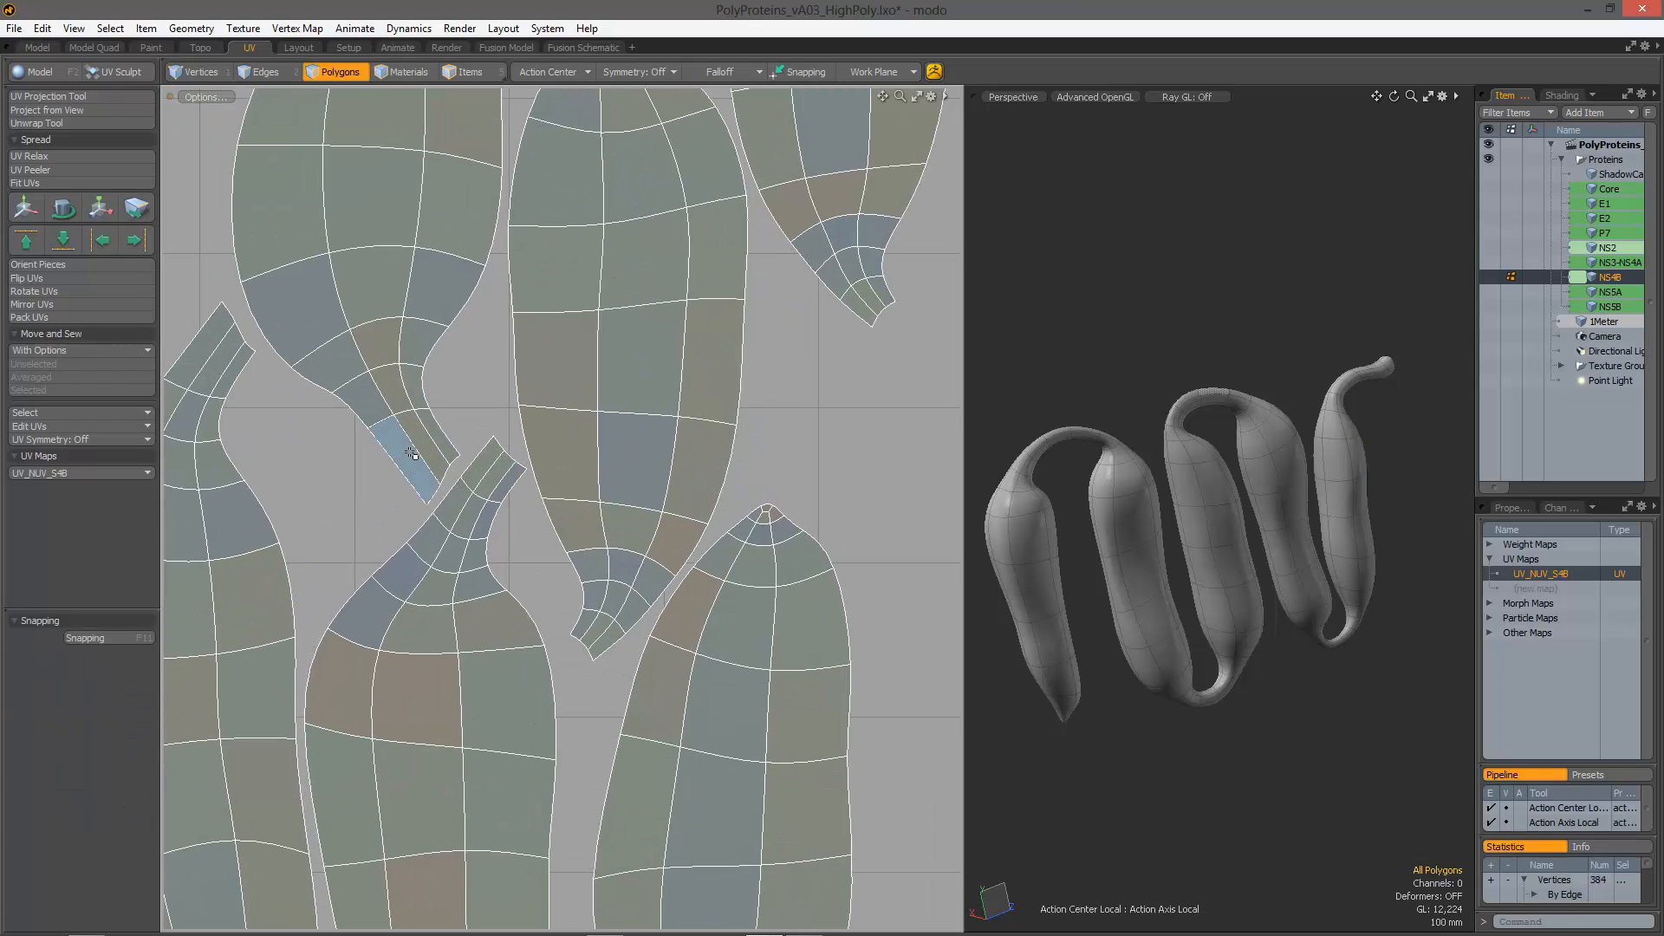
pyautogui.click(101, 206)
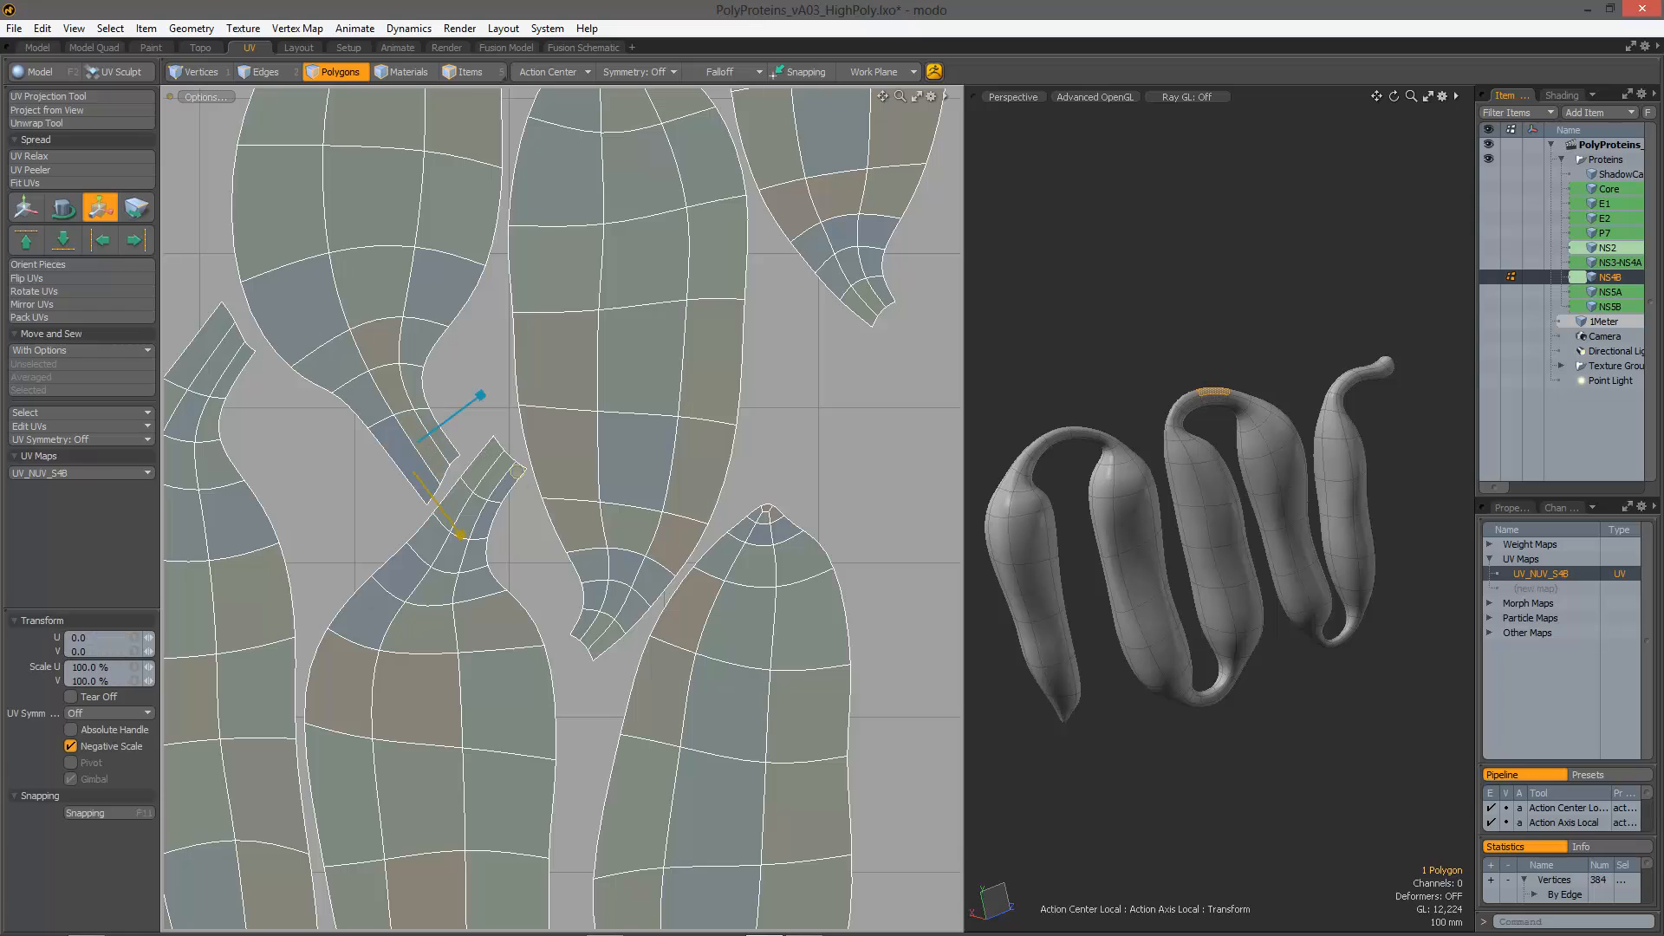
pyautogui.moveTo(467, 399); pyautogui.dragTo(520, 470)
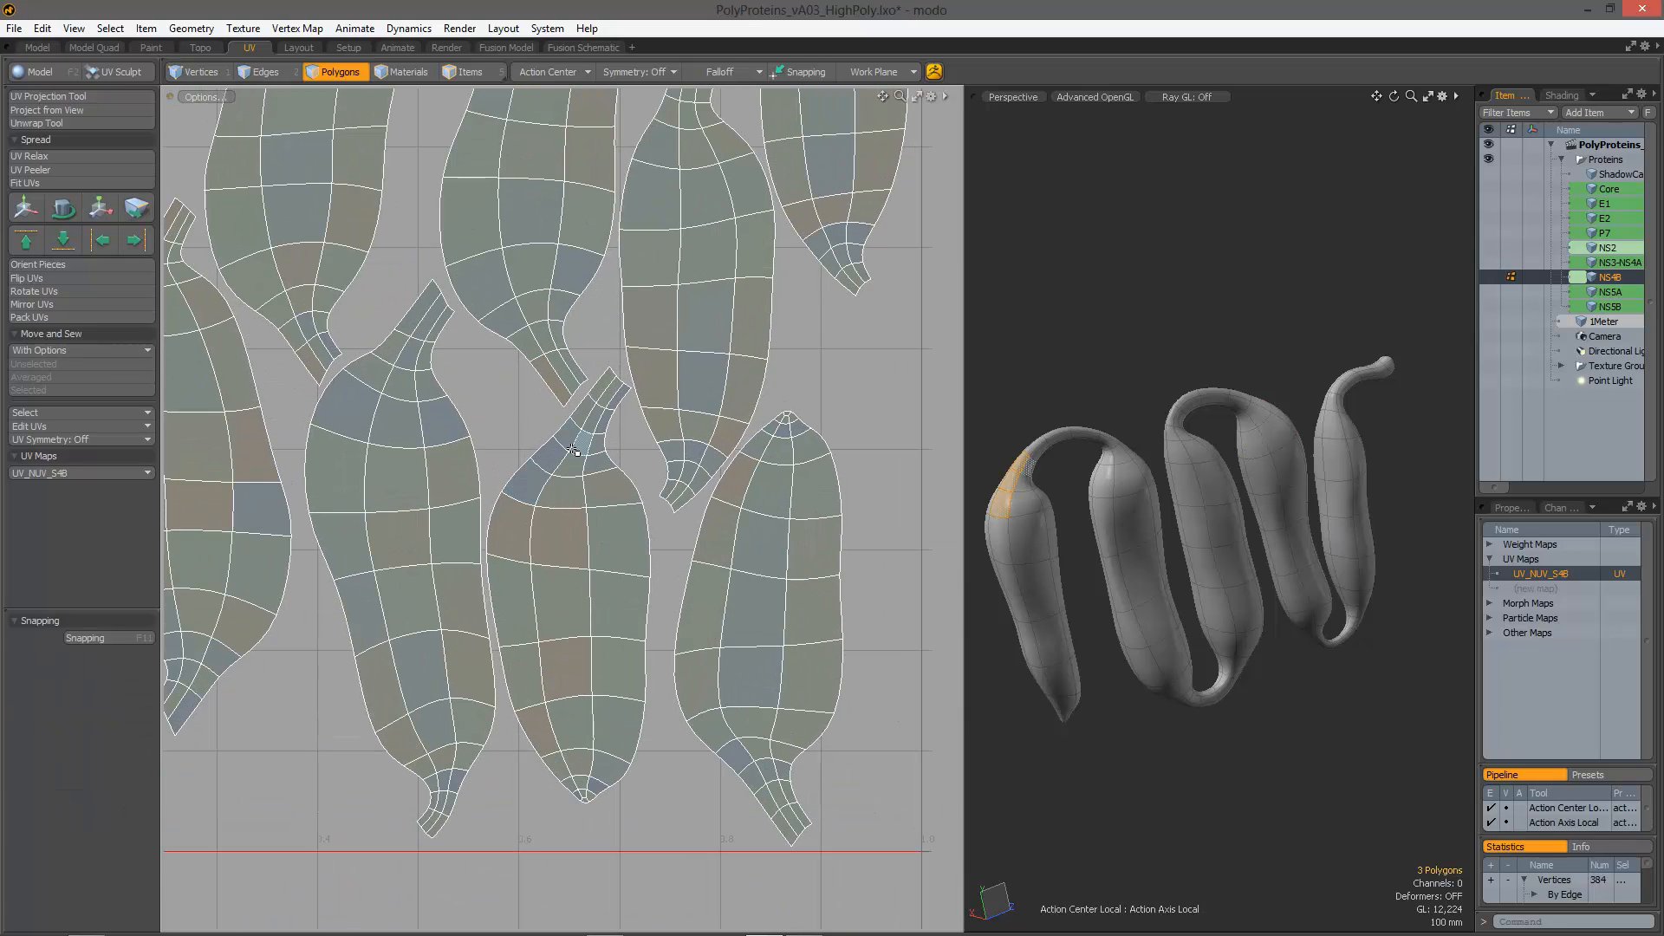
pyautogui.click(99, 206)
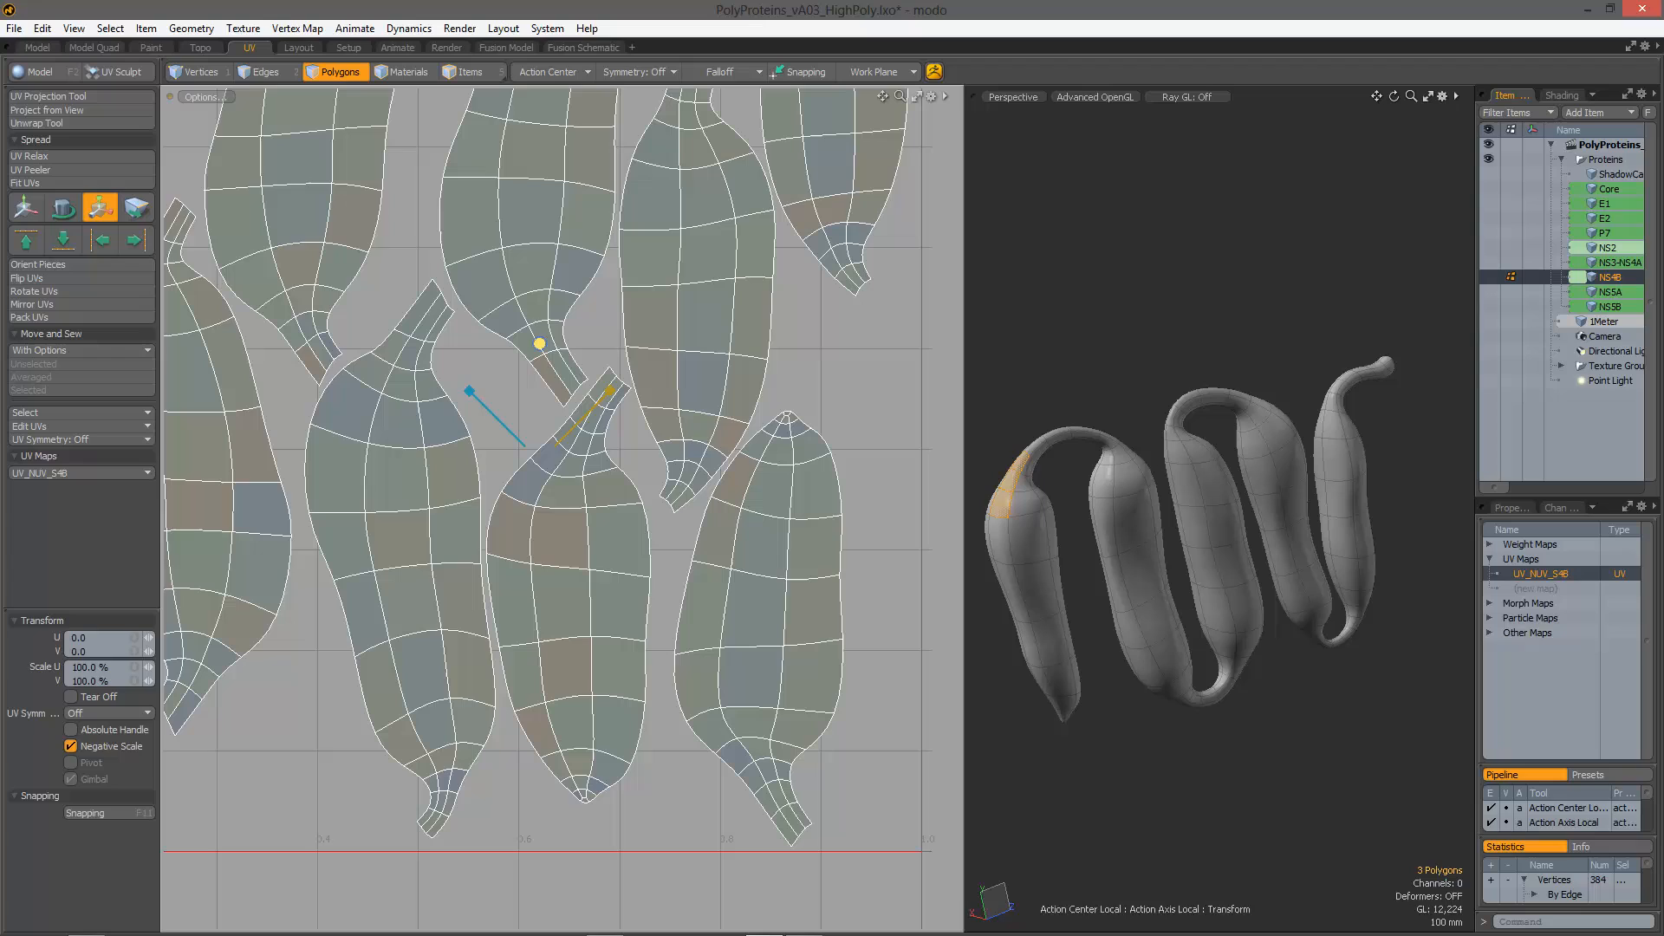